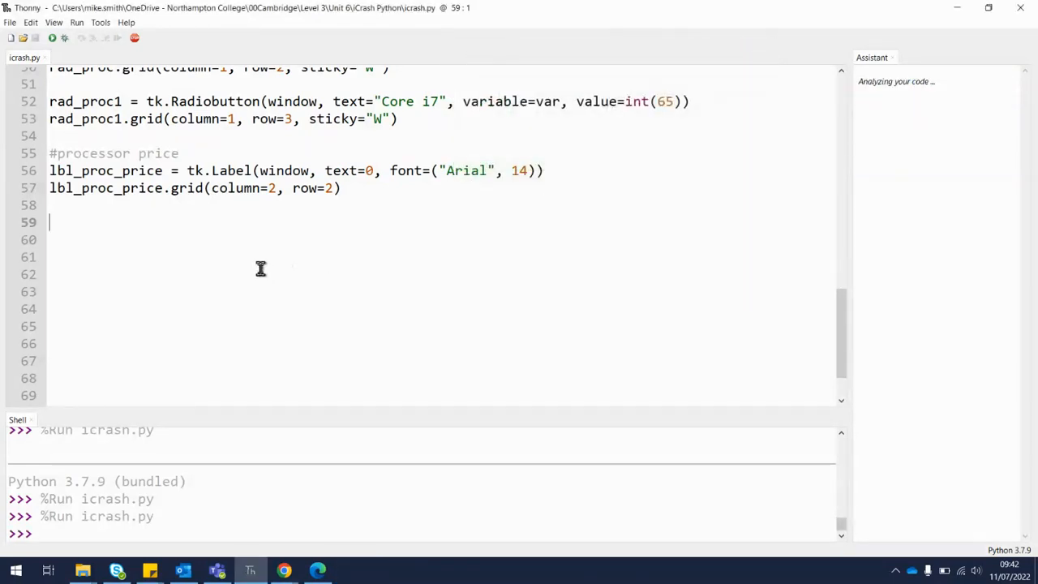
Write the comment heading '#radio buttons video card' below the processor price code.
{"action": "type", "text": "#"}
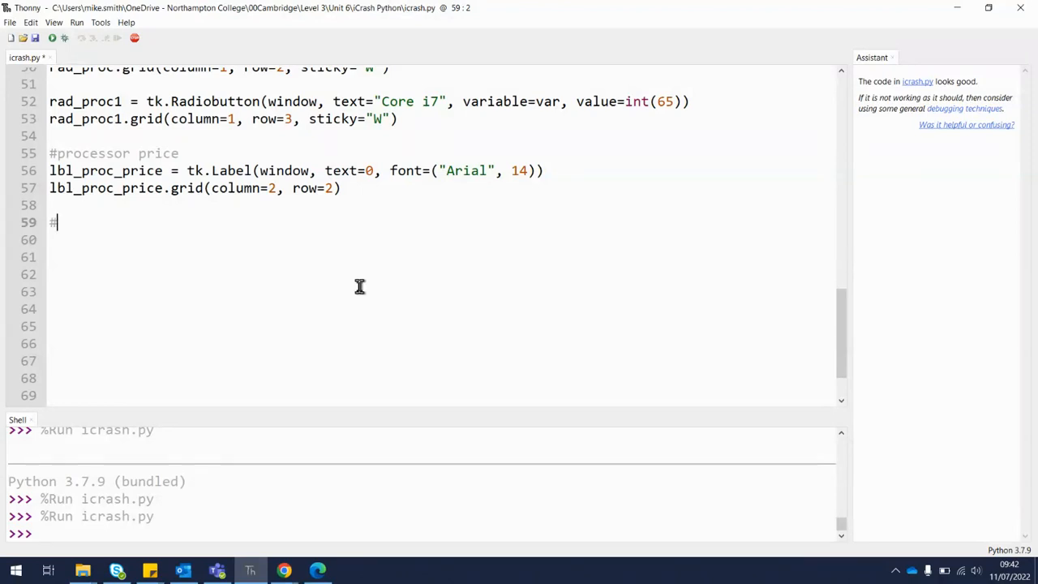
{"action": "type", "text": "ra"}
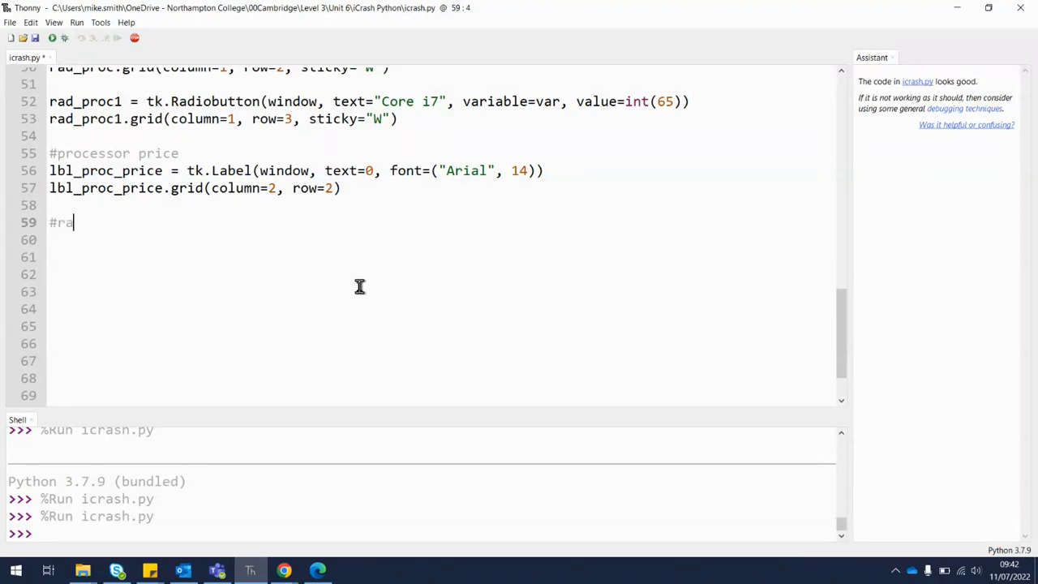
{"action": "type", "text": "dio"}
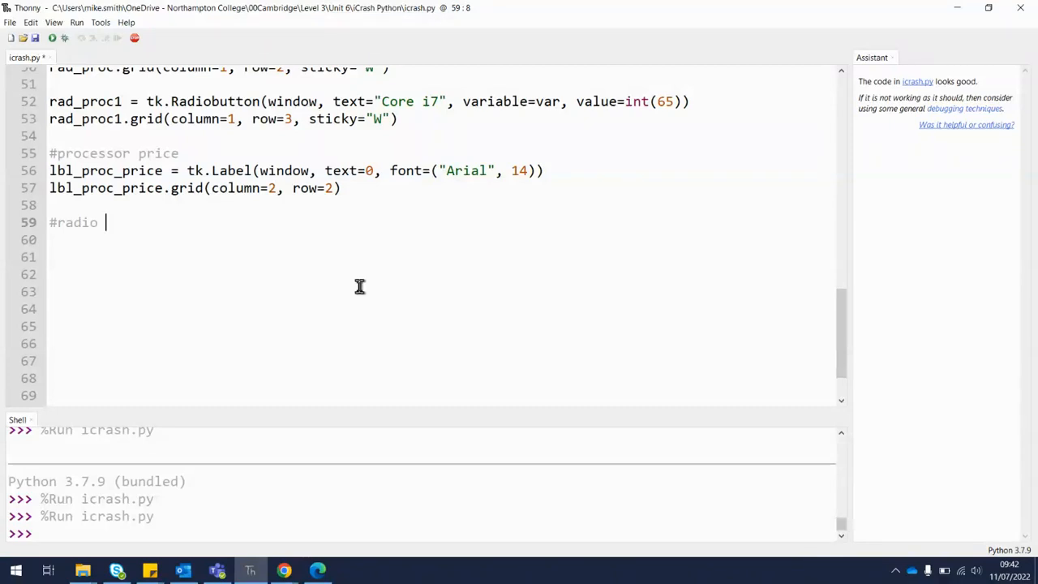
{"action": "type", "text": "buttons video car"}
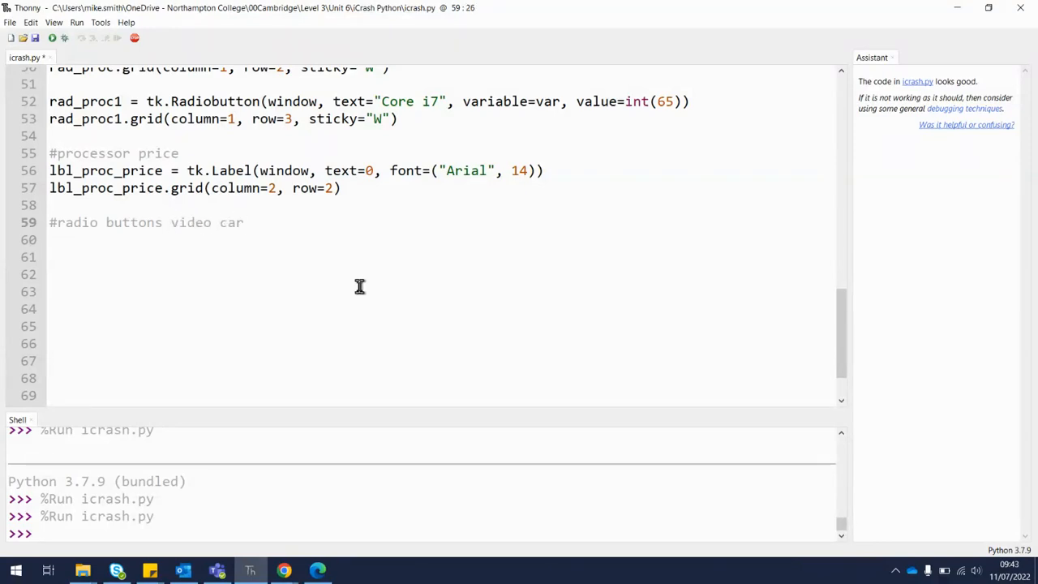
{"action": "type", "text": "d"}
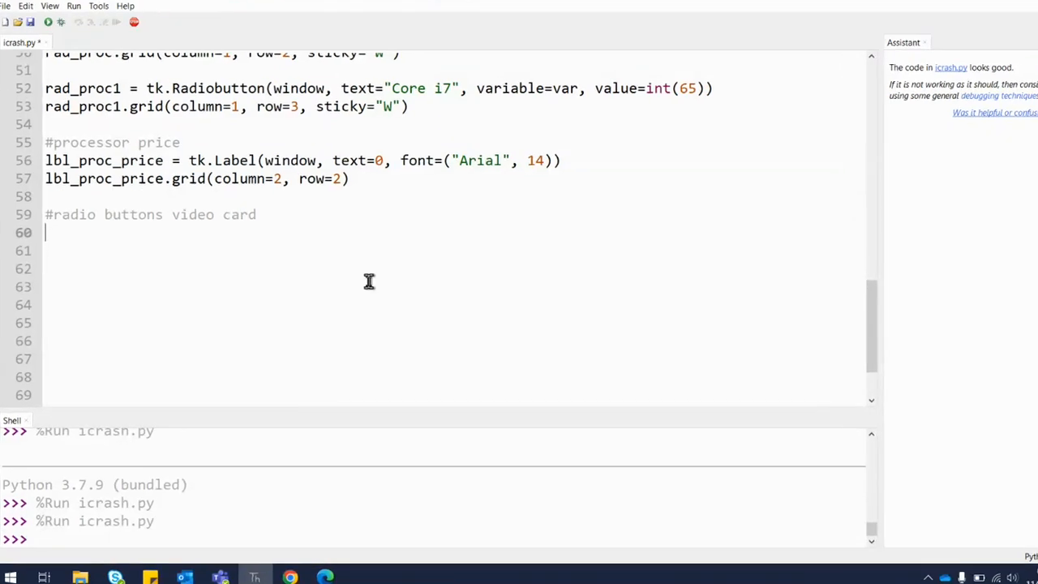
Start rad_video as a tk.Radiobutton on window with text "Nvidia".
{"action": "type", "text": "rad"}
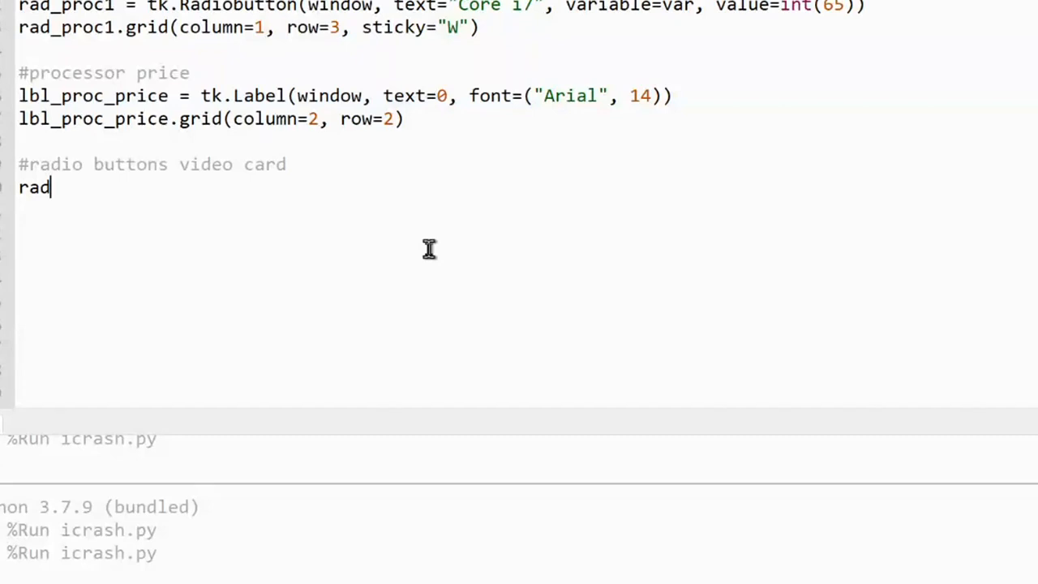
{"action": "type", "text": "_vid"}
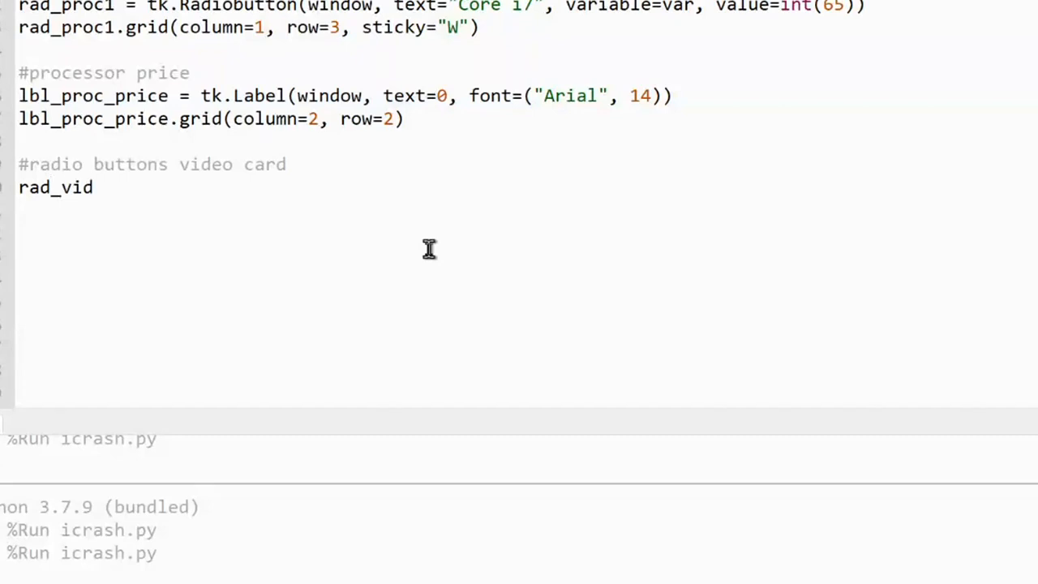
{"action": "type", "text": "eo"}
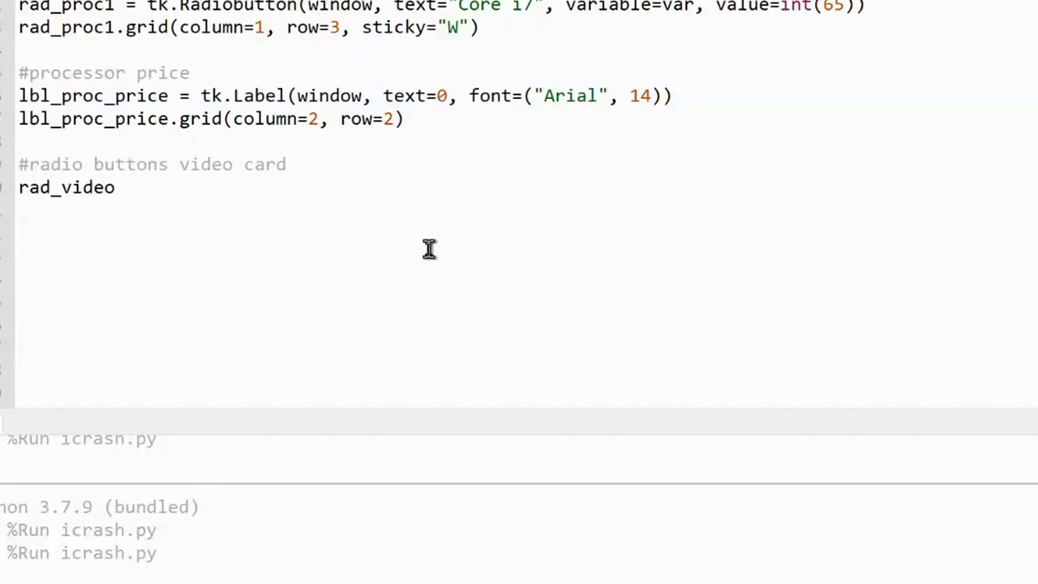
{"action": "left_click", "coordinate": [115, 188]}
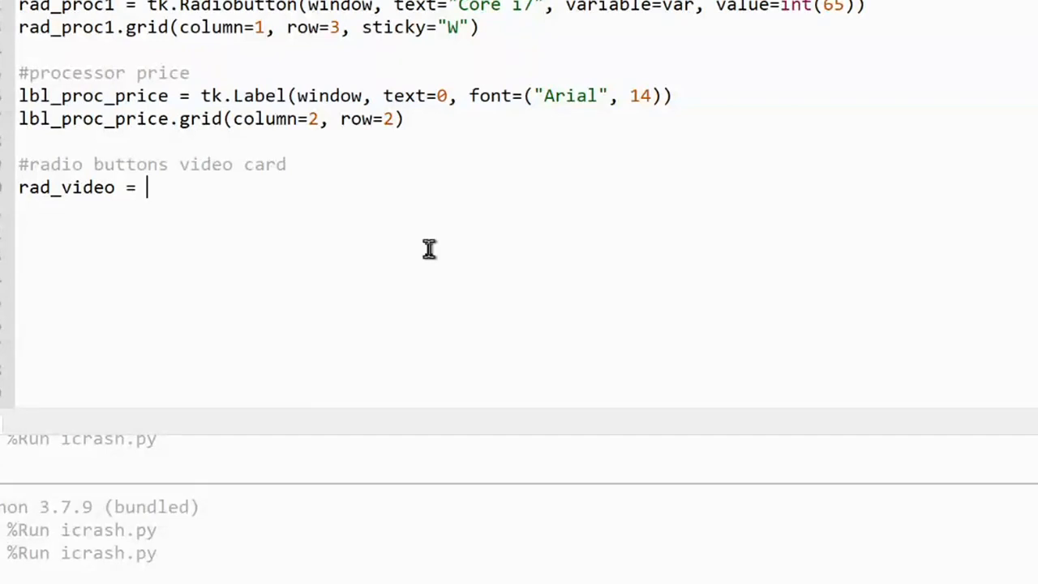
{"action": "type", "text": "t"}
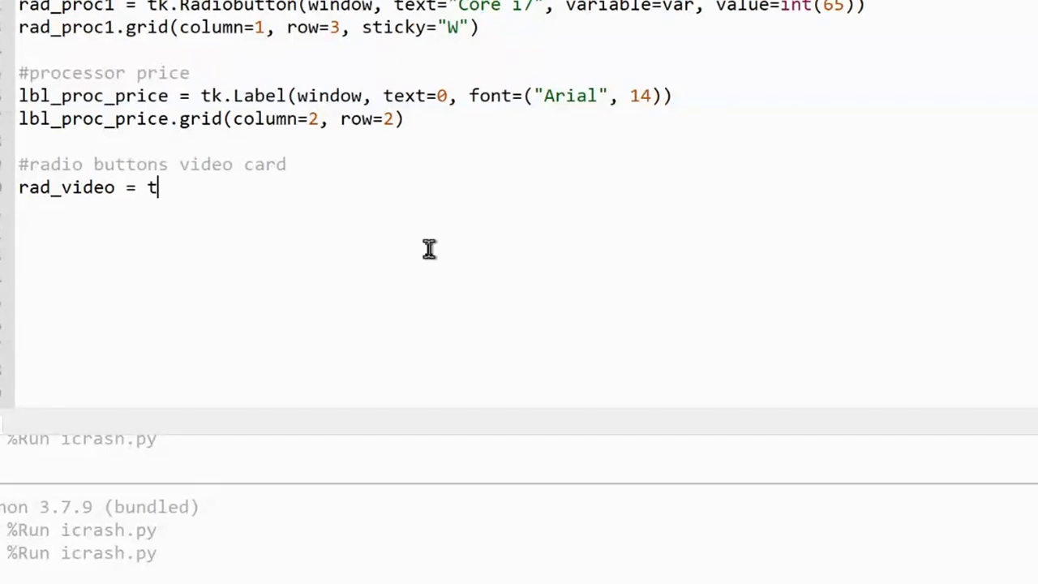
{"action": "type", "text": "k."}
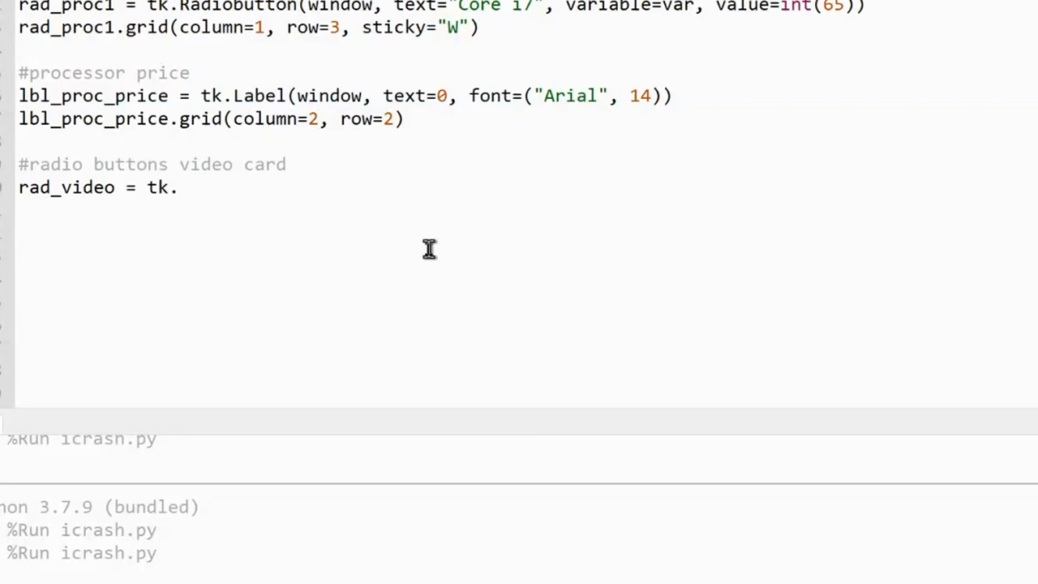
{"action": "type", "text": "Radiobutto"}
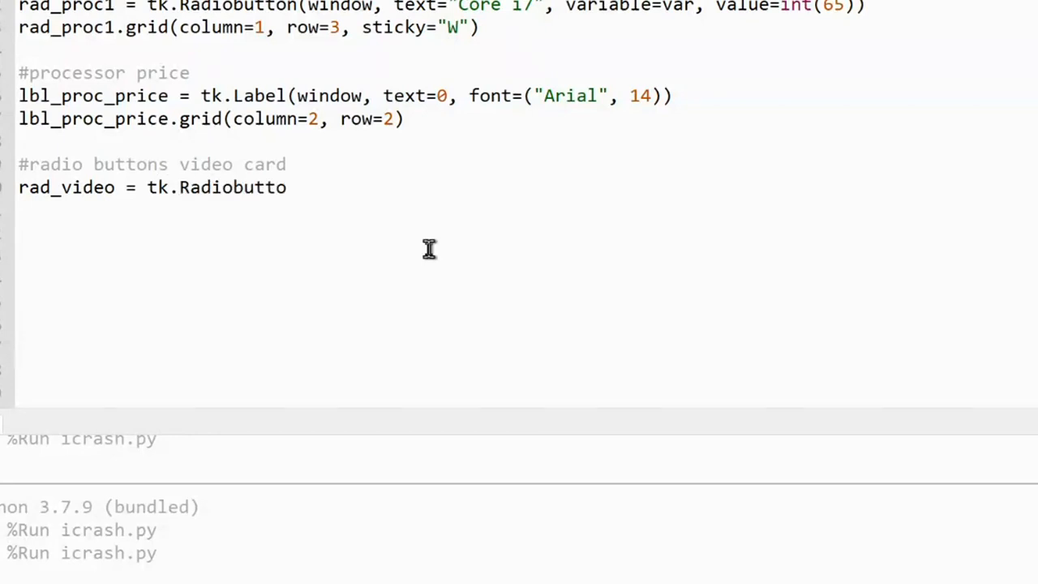
{"action": "type", "text": "n("}
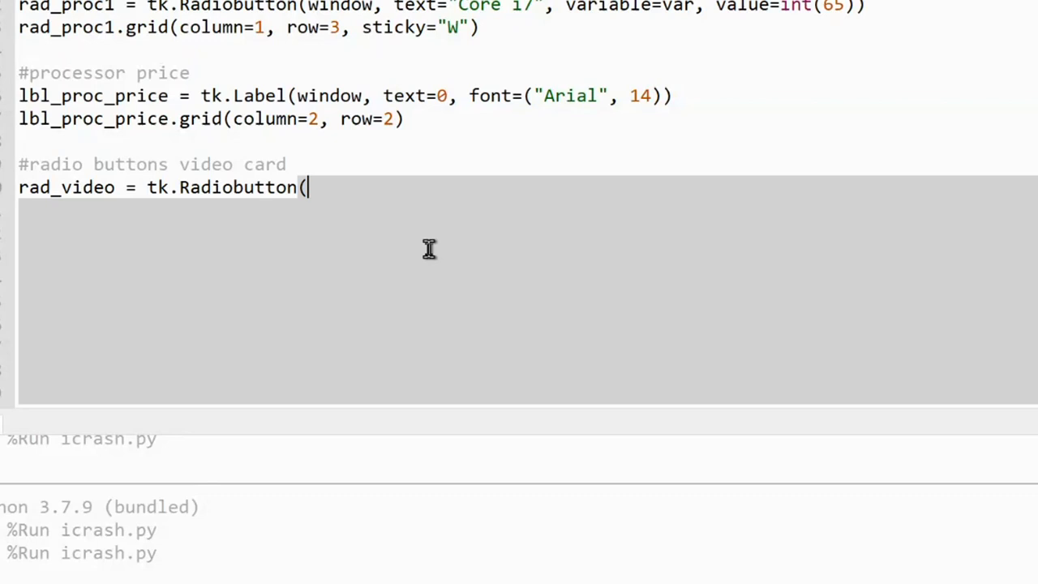
{"action": "type", "text": "window,"}
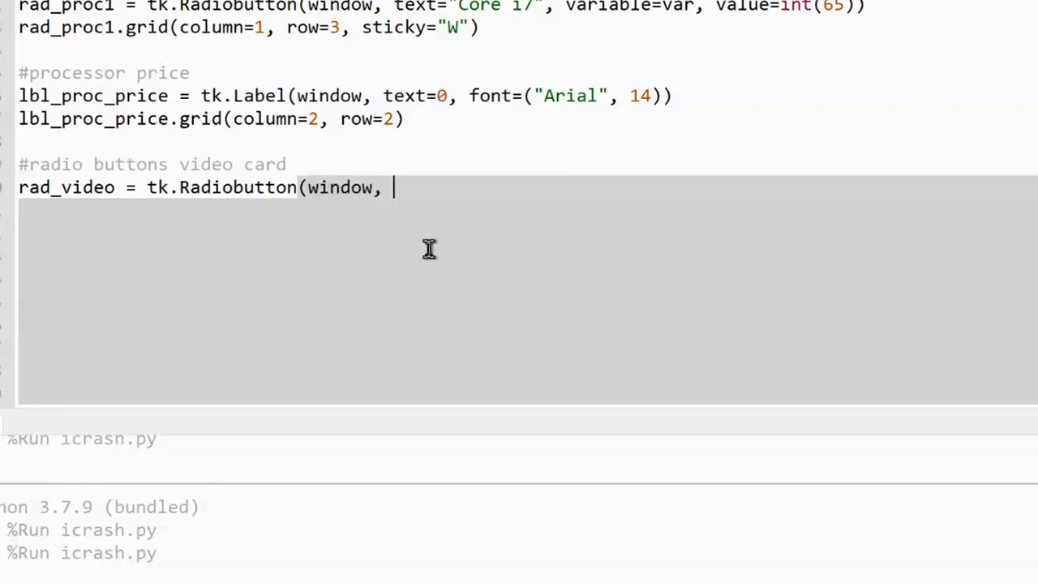
{"action": "type", "text": "text"}
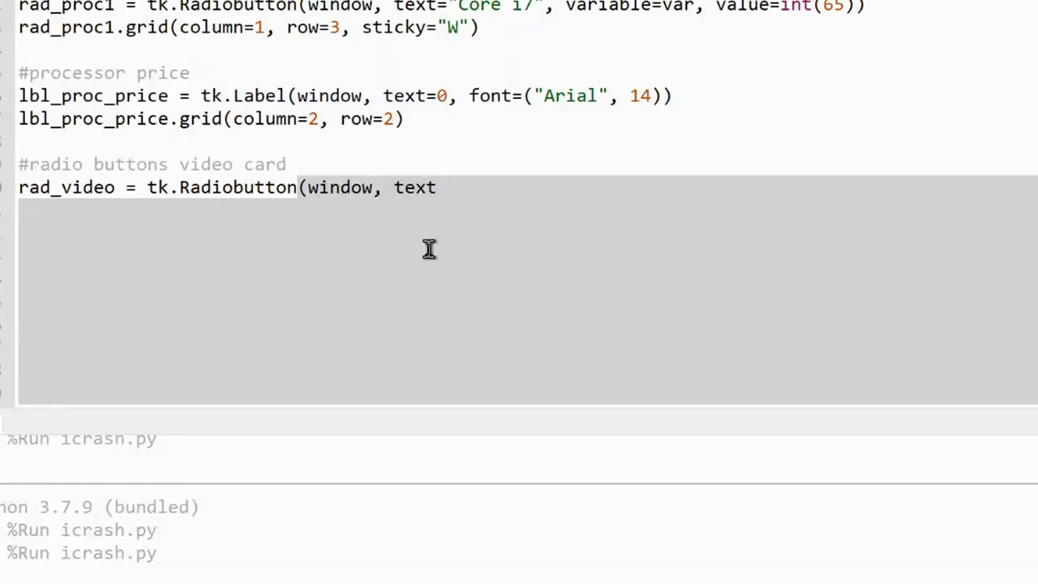
{"action": "type", "text": "=\"\""}
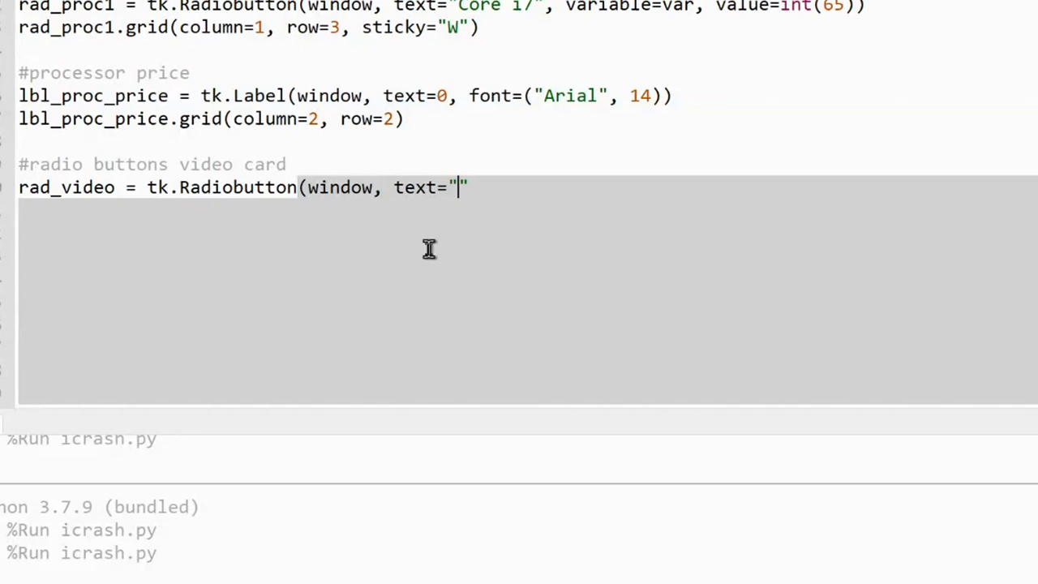
{"action": "type", "text": "Nvu"}
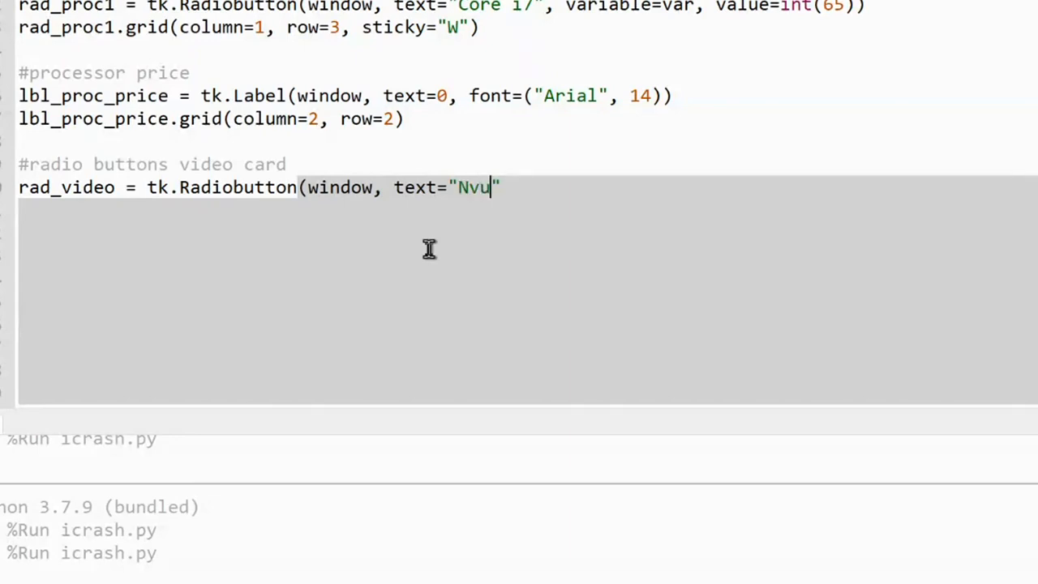
{"action": "type", "text": "id"}
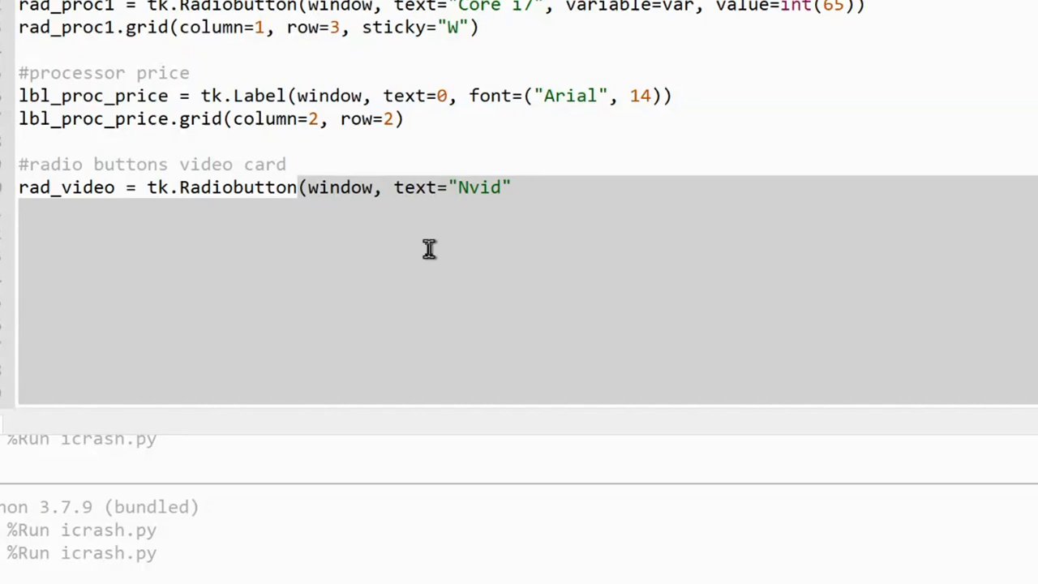
{"action": "type", "text": "ia"}
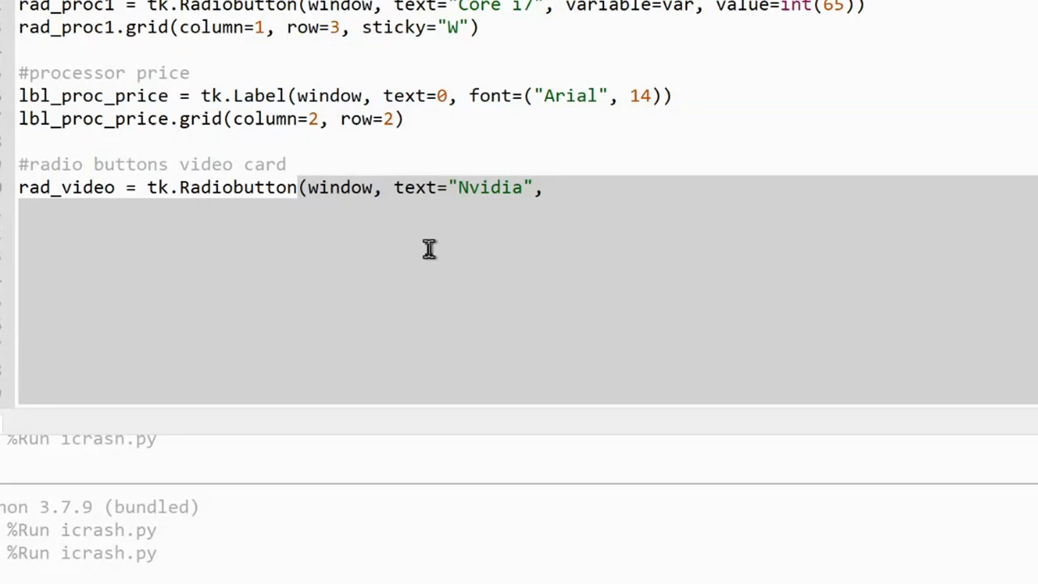
{"action": "type", "text": "\" \""}
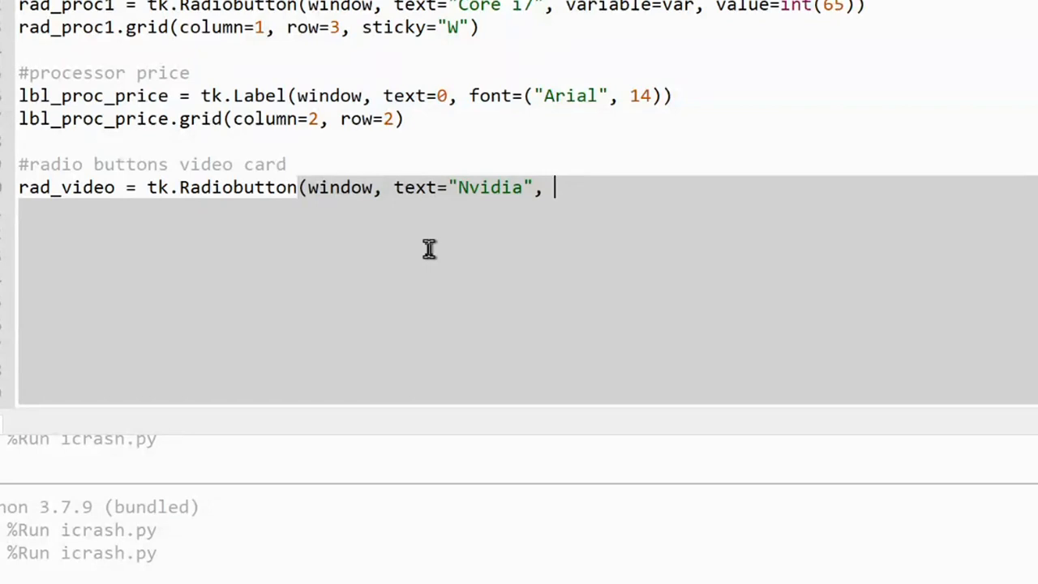
Complete the Nvidia radio button with variable=var and value=int(80).
{"action": "type", "text": "variable"}
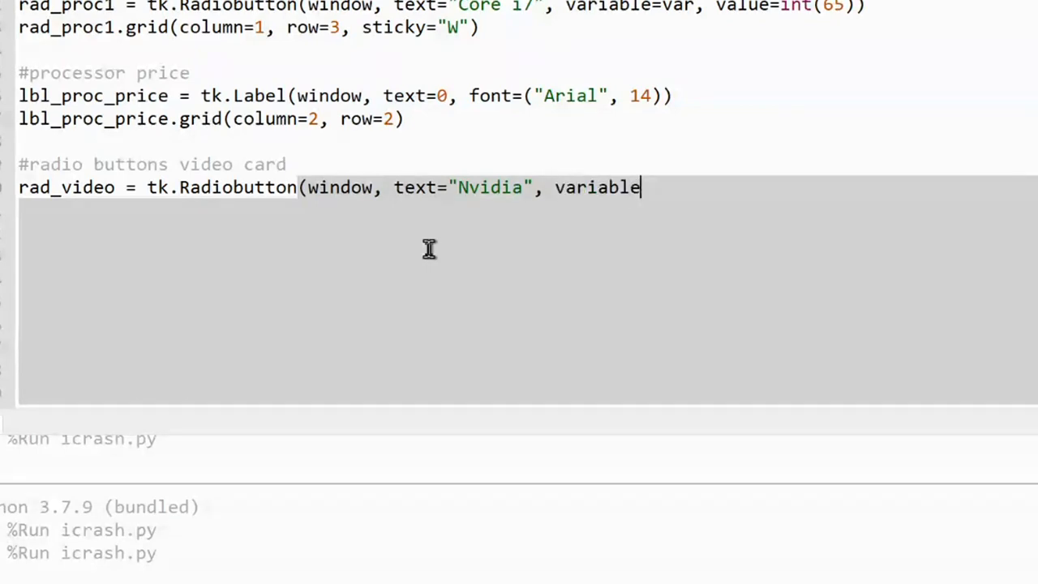
{"action": "type", "text": "="}
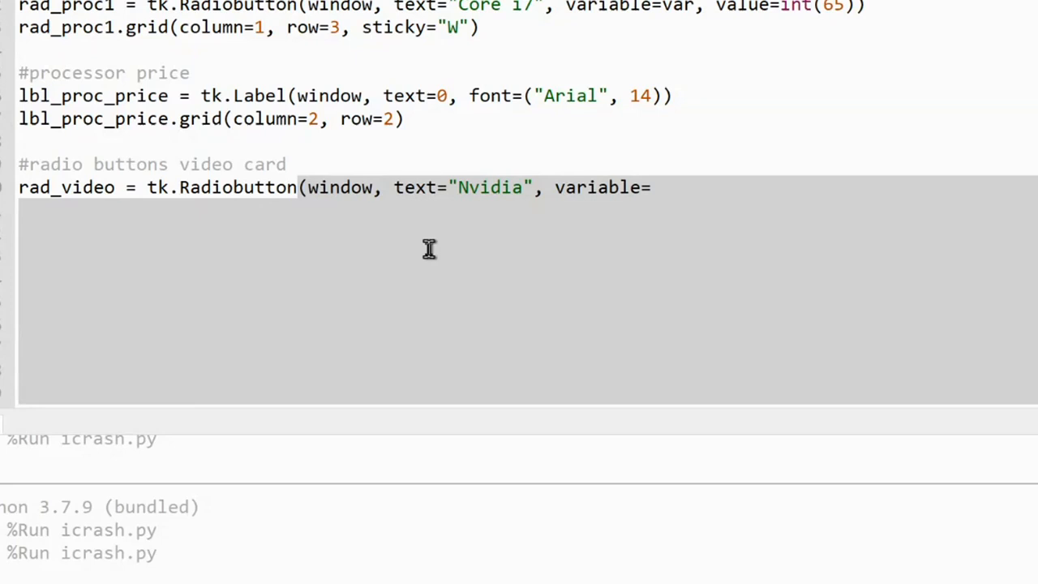
{"action": "type", "text": "va"}
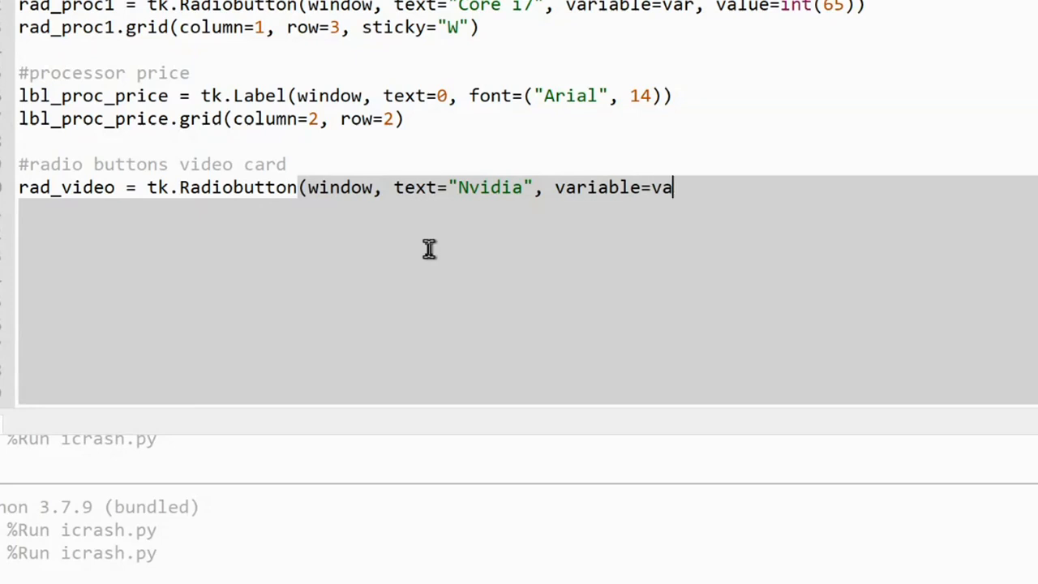
{"action": "type", "text": "r"}
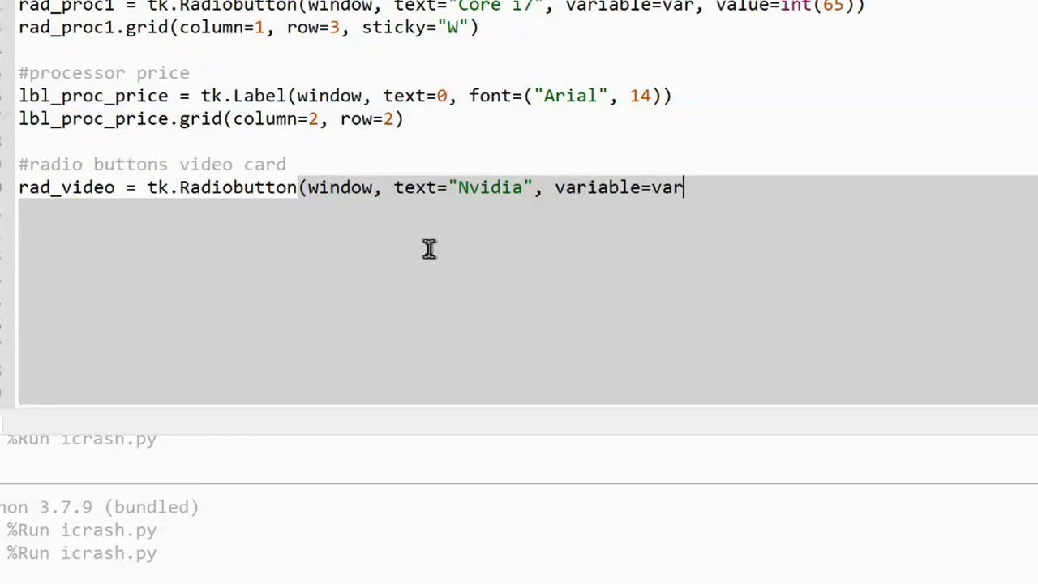
{"action": "type", "text": ","}
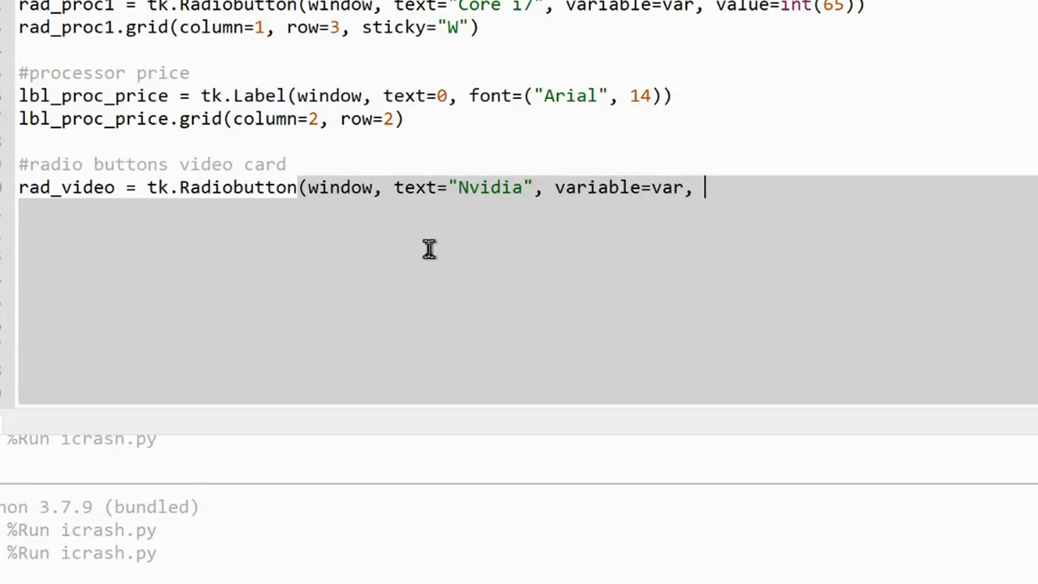
{"action": "type", "text": "value="}
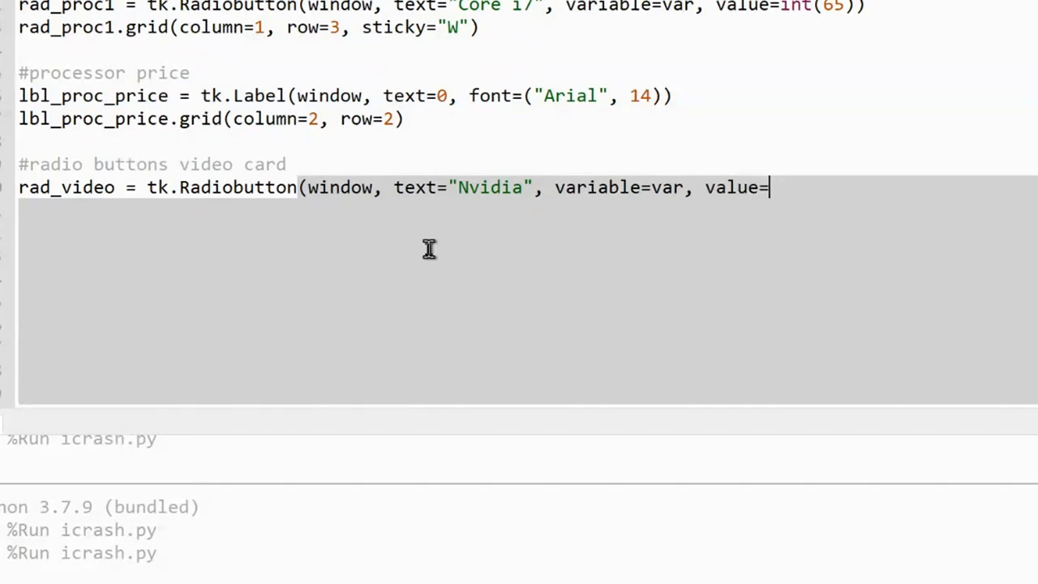
{"action": "type", "text": "int"}
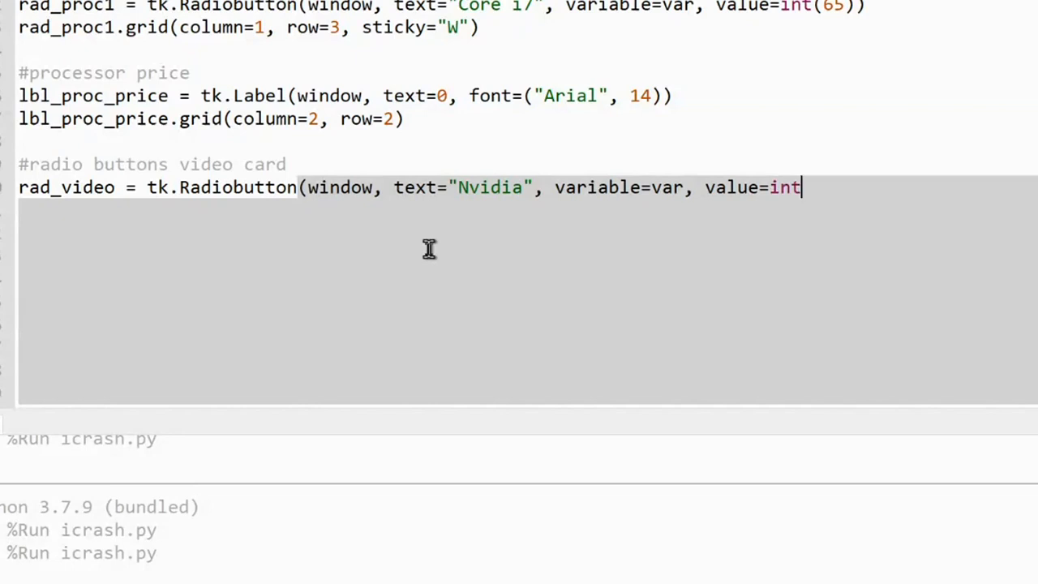
{"action": "type", "text": "()"}
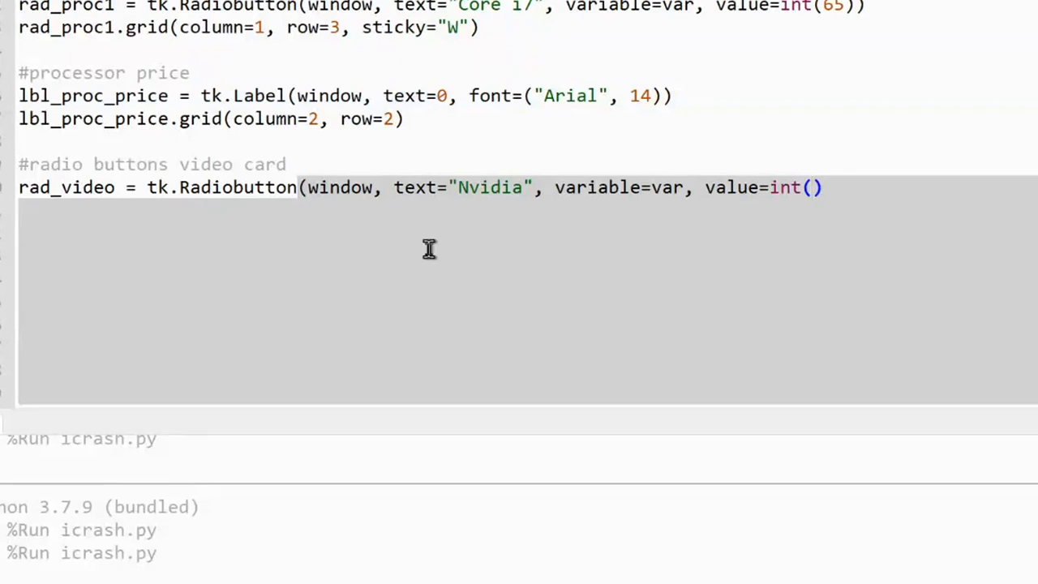
{"action": "left_click", "coordinate": [812, 188]}
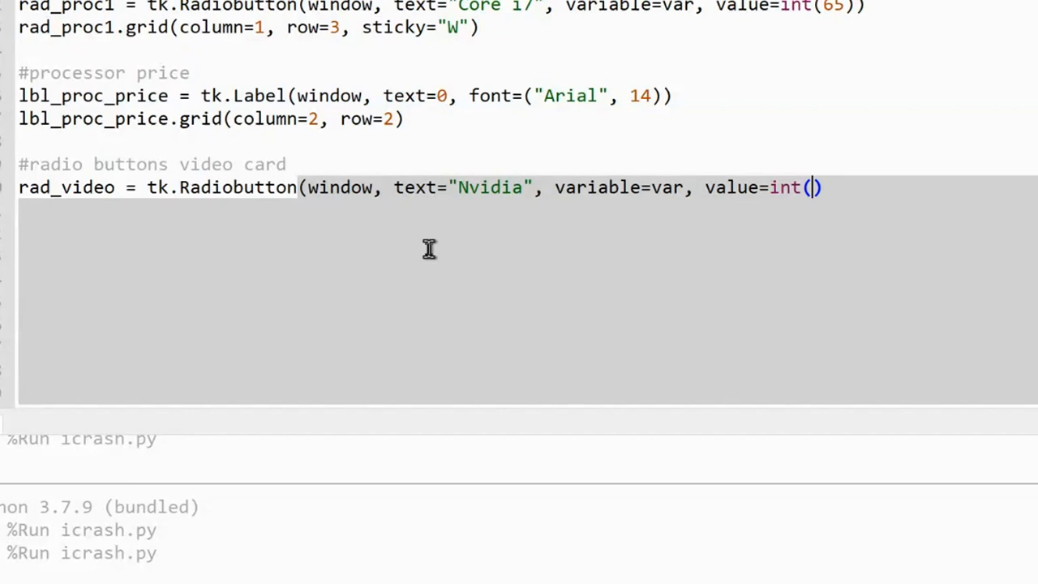
{"action": "type", "text": "80"}
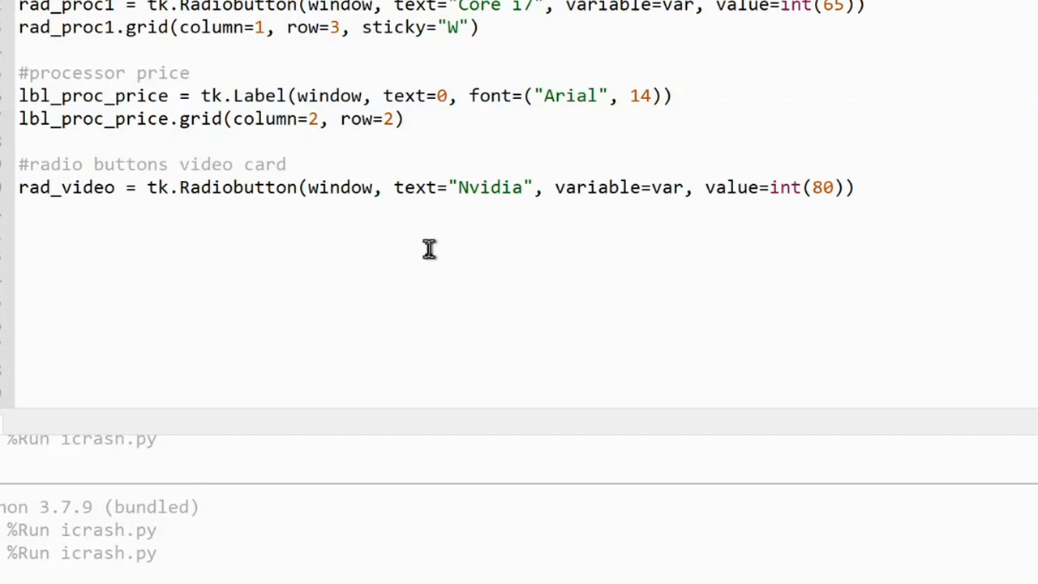
Grid rad_video at column 1, row 4 with sticky "W", then select both Nvidia lines for copying.
{"action": "type", "text": "rad_"}
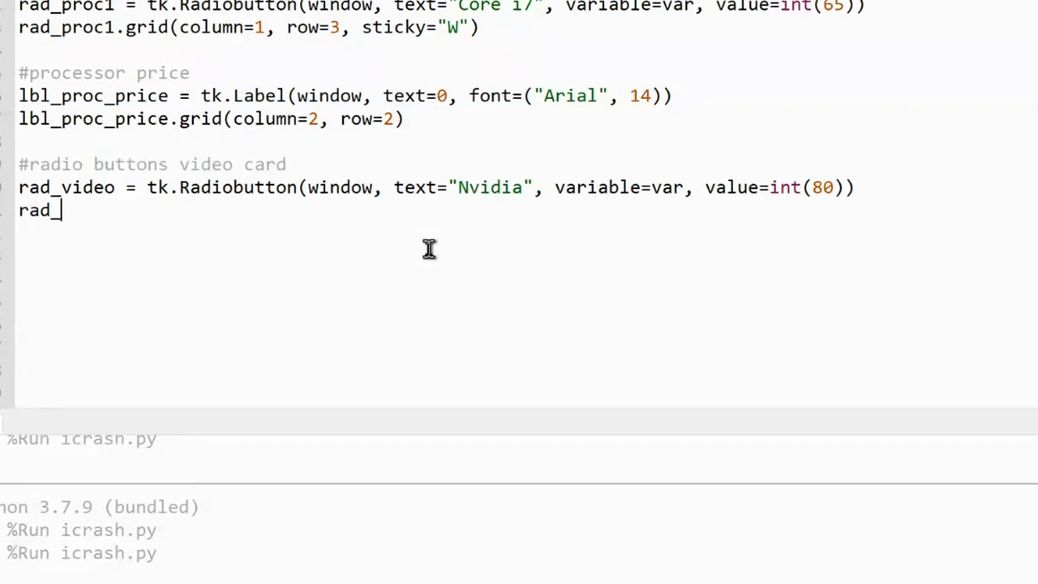
{"action": "type", "text": "video"}
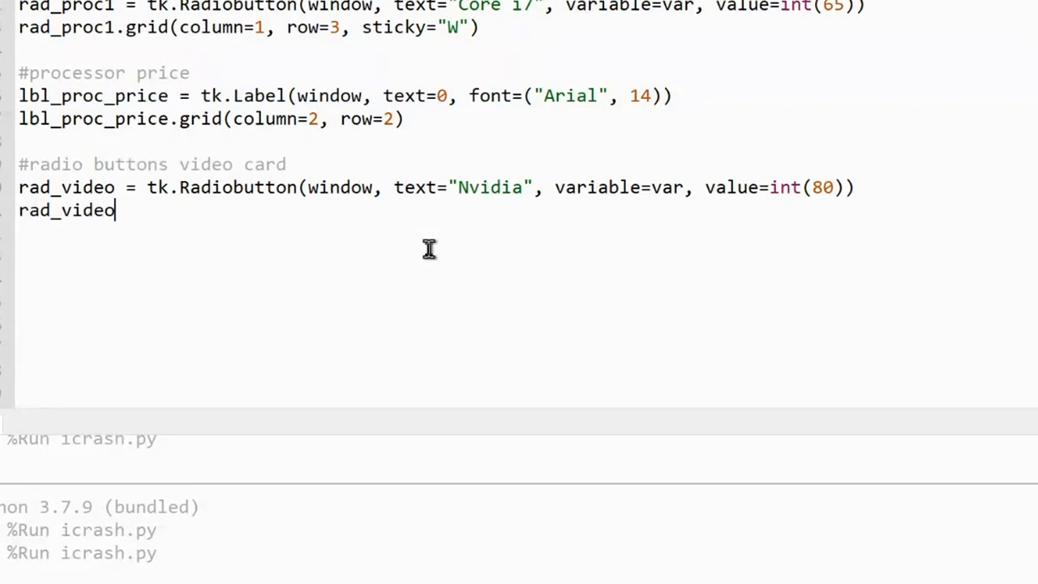
{"action": "type", "text": ".grid"}
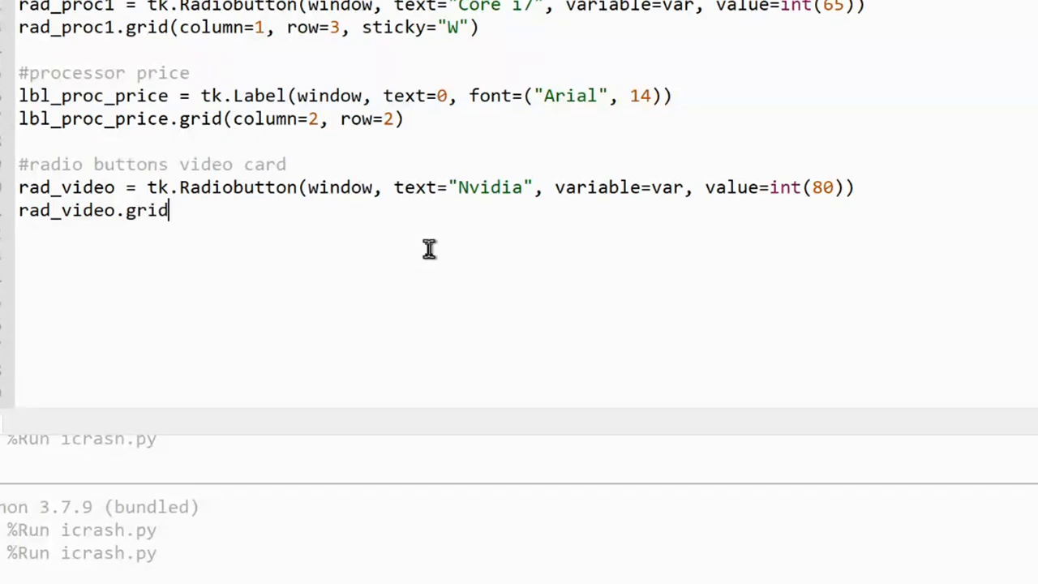
{"action": "type", "text": "("}
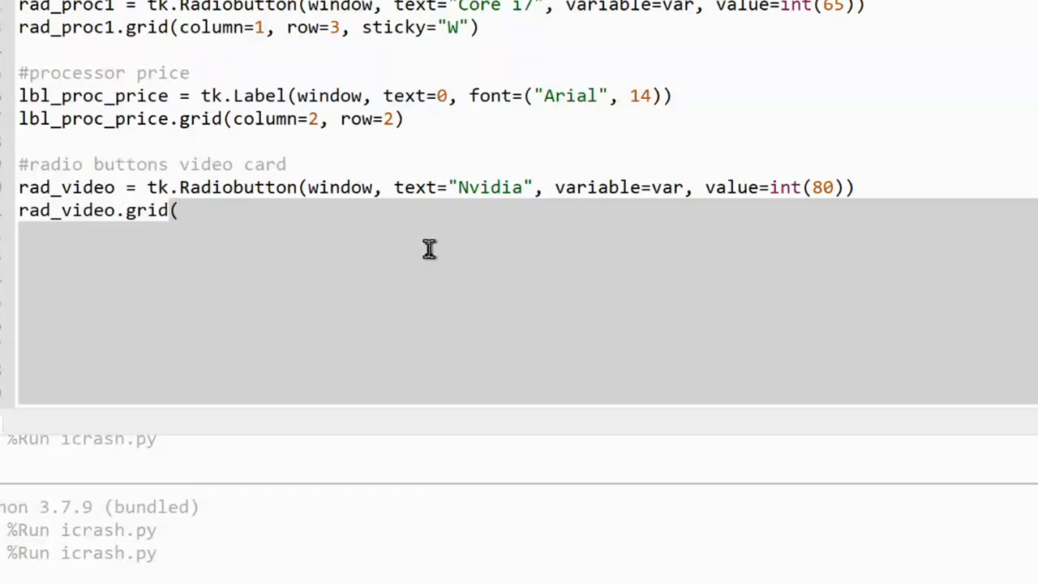
{"action": "type", "text": "colu"}
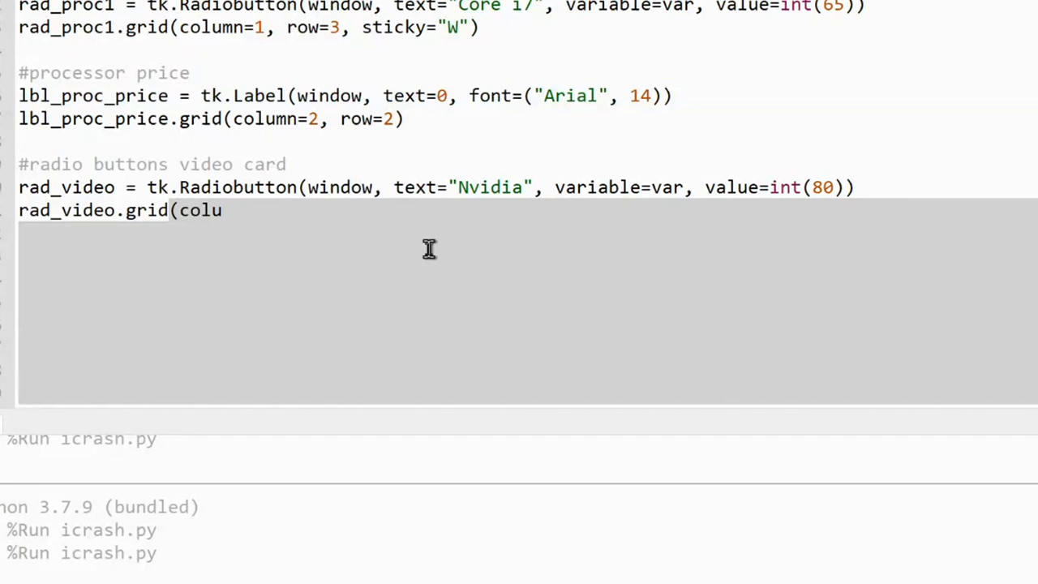
{"action": "type", "text": "mn"}
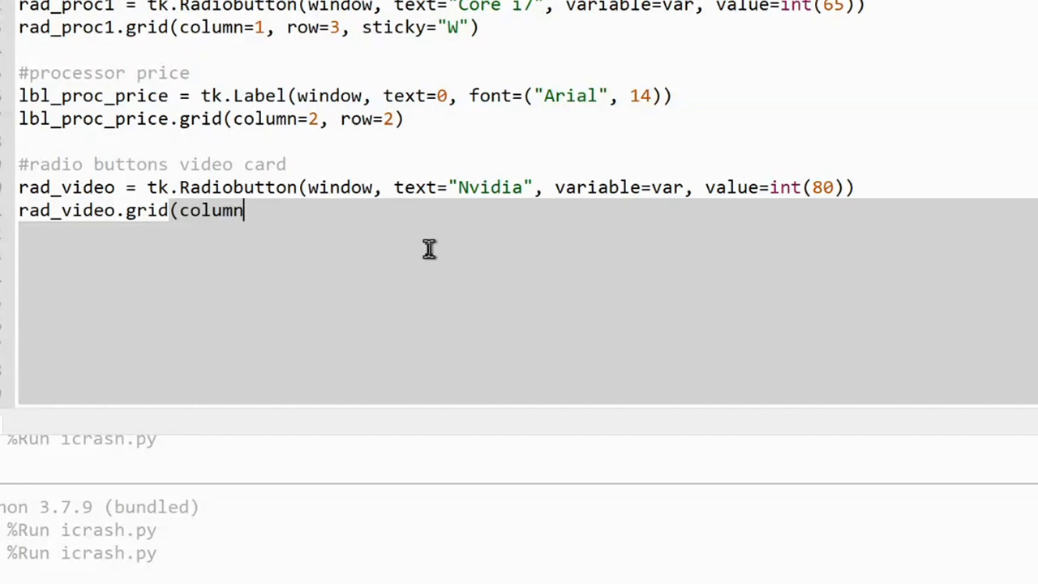
{"action": "type", "text": "="}
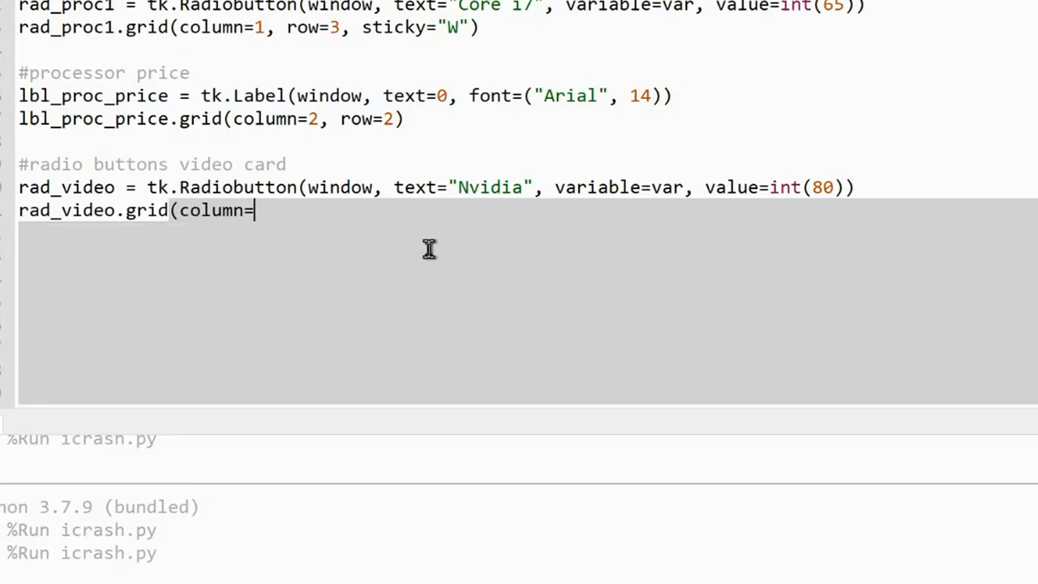
{"action": "type", "text": "1"}
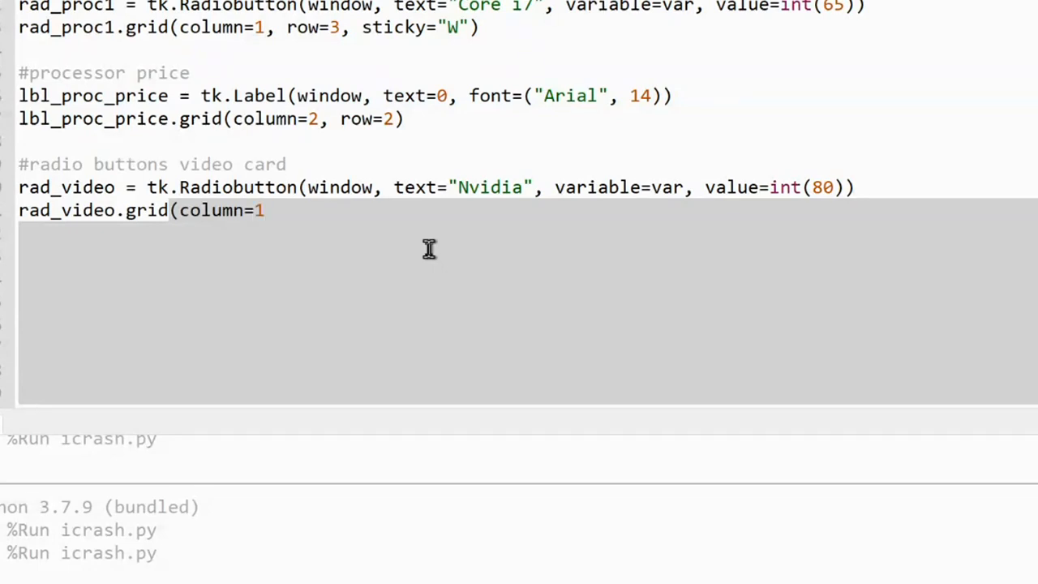
{"action": "type", "text": ", row="}
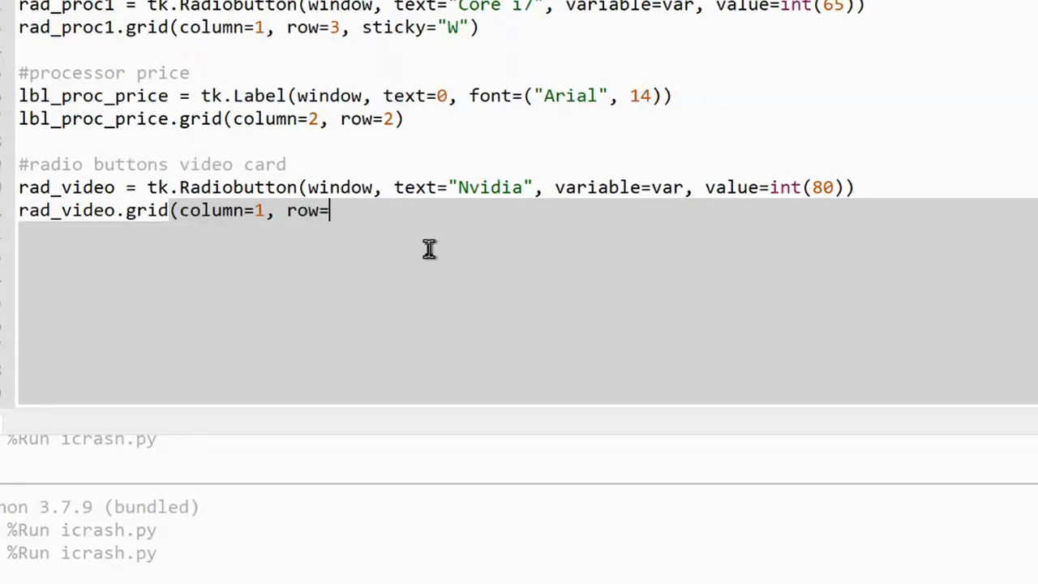
{"action": "type", "text": "4"}
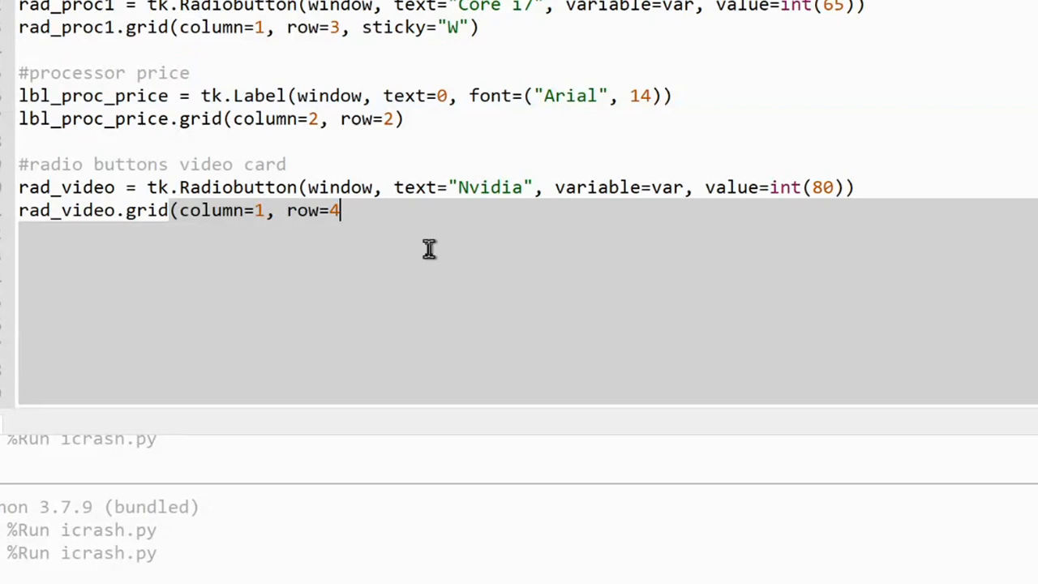
{"action": "type", "text": ", sticky="}
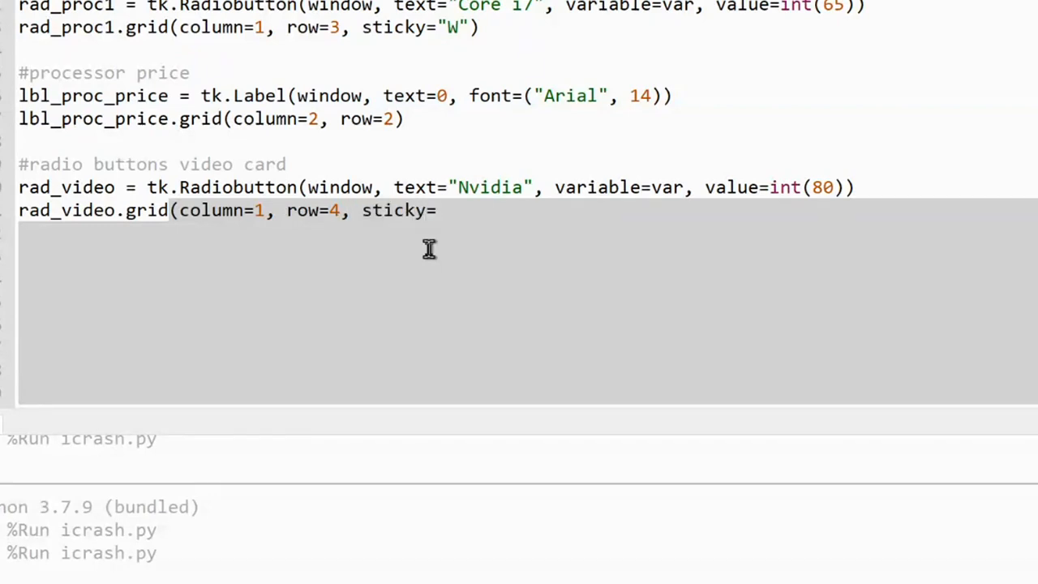
{"action": "type", "text": "\"W\")"}
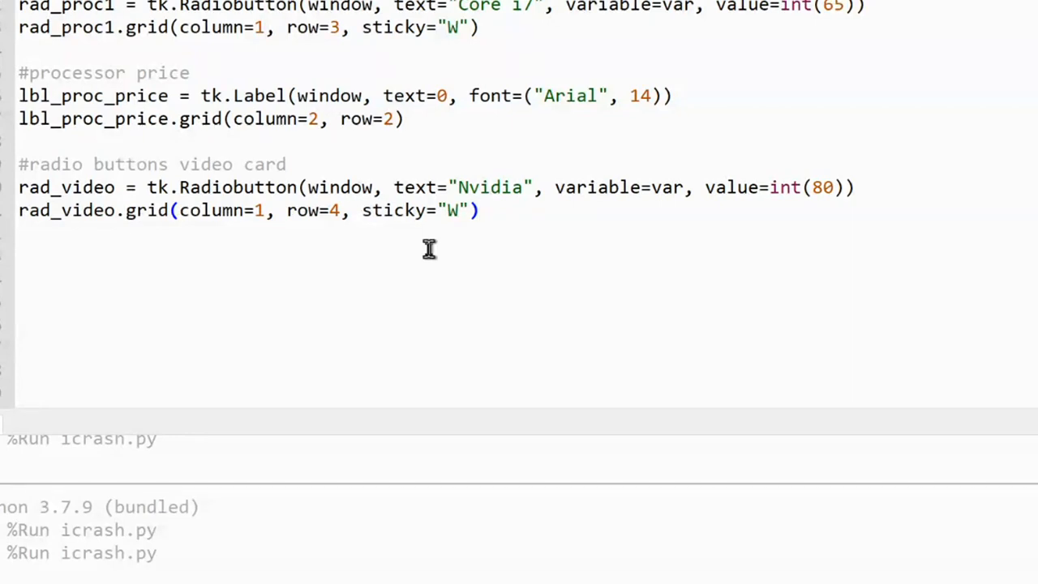
{"action": "mouse_move", "coordinate": [522, 236]}
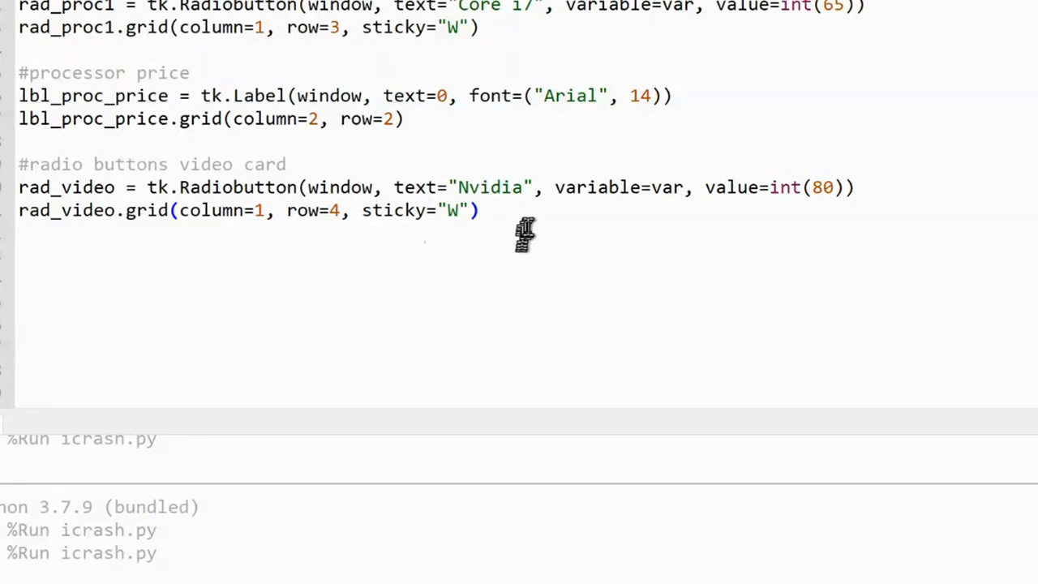
{"action": "left_click_drag", "start_coordinate": [19, 188], "coordinate": [481, 211]}
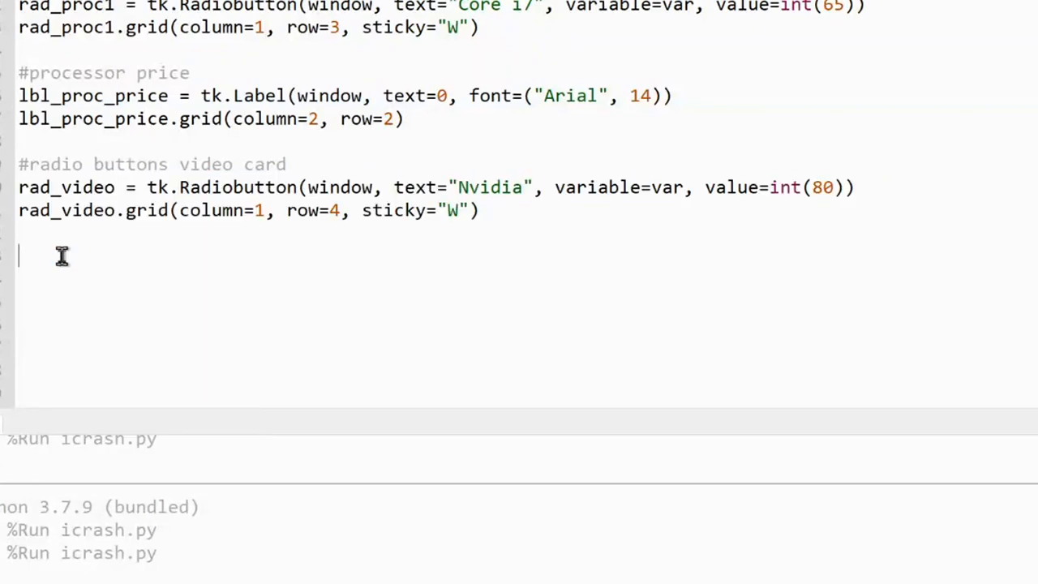
Paste the lines as rad_video1 labelled "AMD" with value int(90) in column 1, row 5.
{"action": "right_click", "coordinate": [62, 257]}
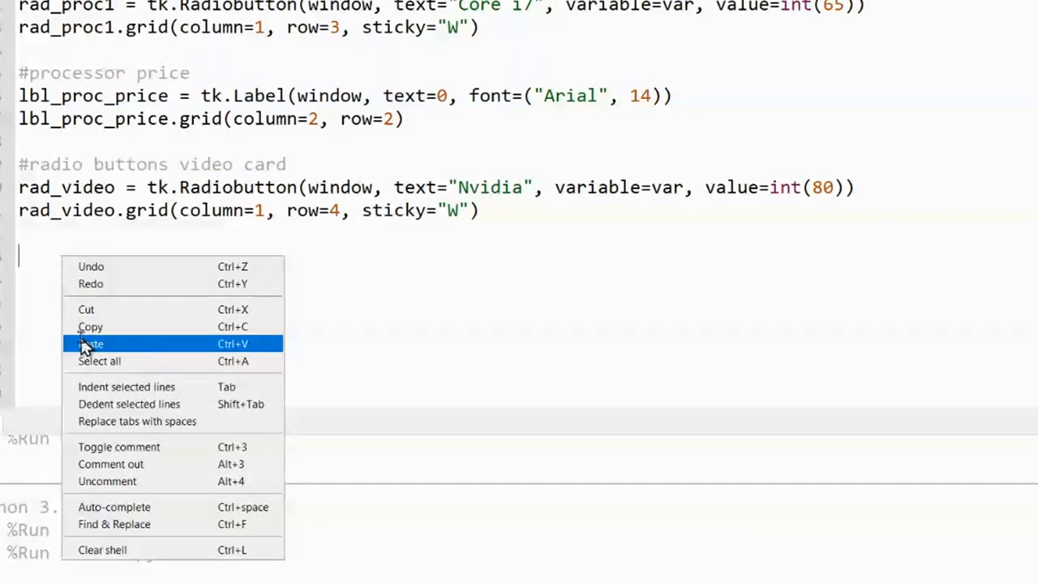
{"action": "left_click", "coordinate": [91, 344]}
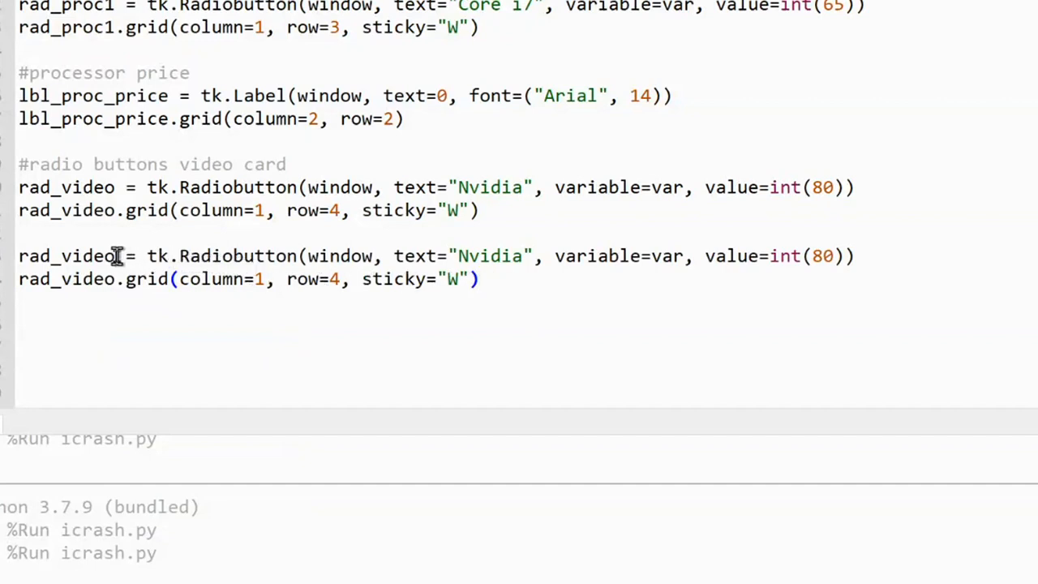
{"action": "type", "text": "1"}
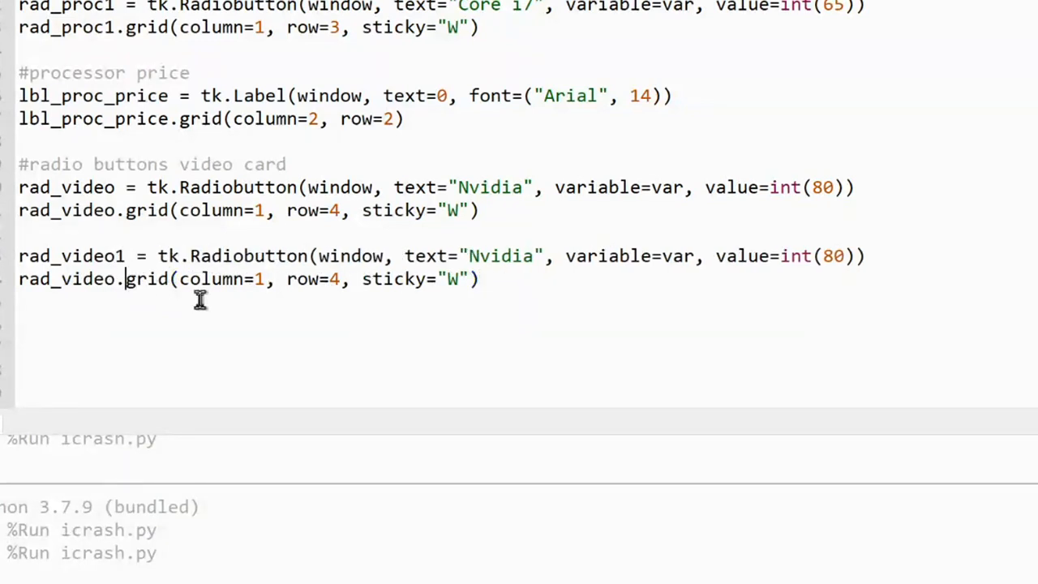
{"action": "type", "text": "1"}
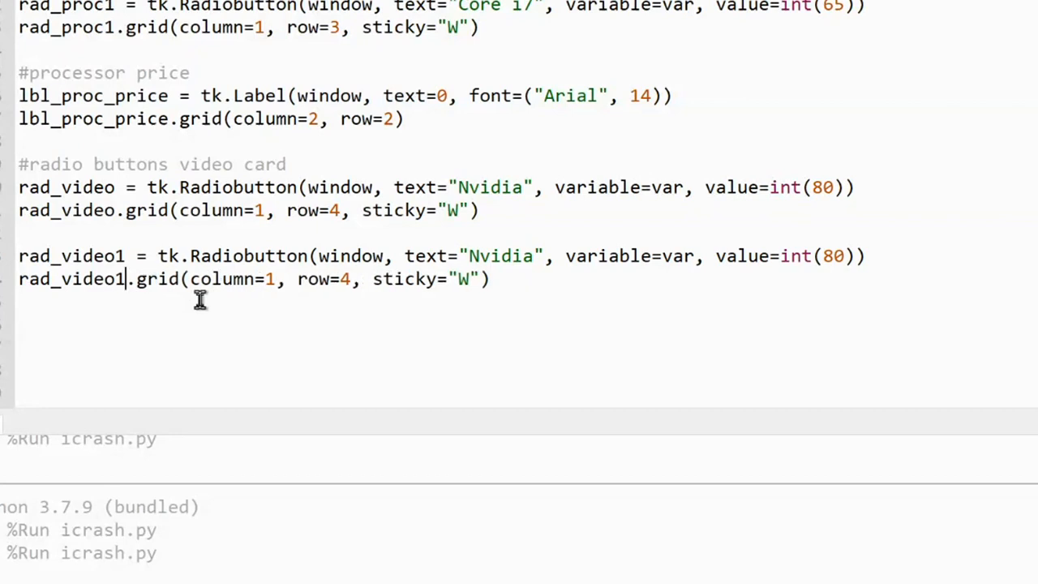
{"action": "mouse_move", "coordinate": [354, 280]}
{"action": "type", "text": "5"}
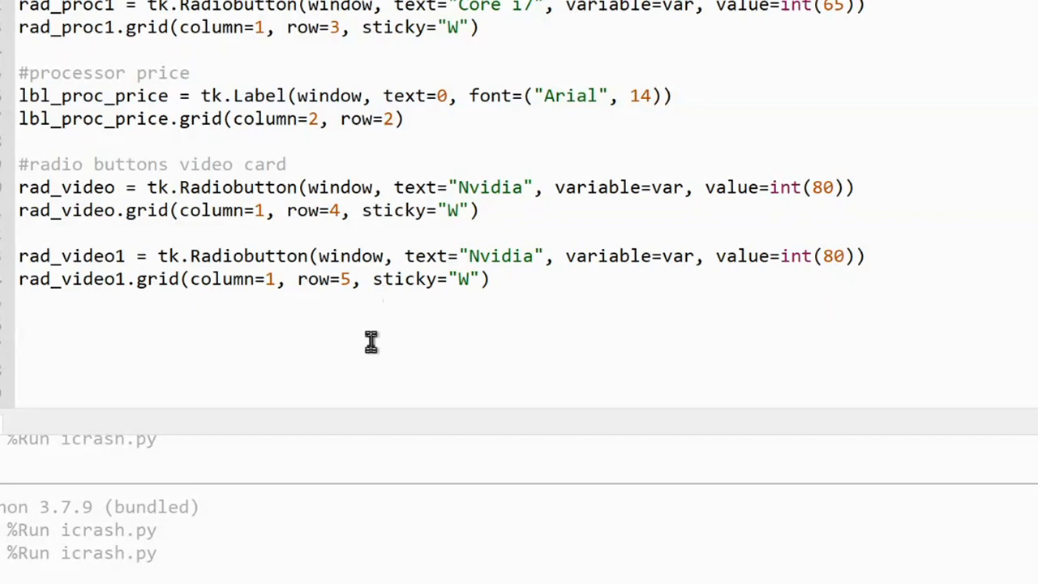
{"action": "mouse_move", "coordinate": [537, 339]}
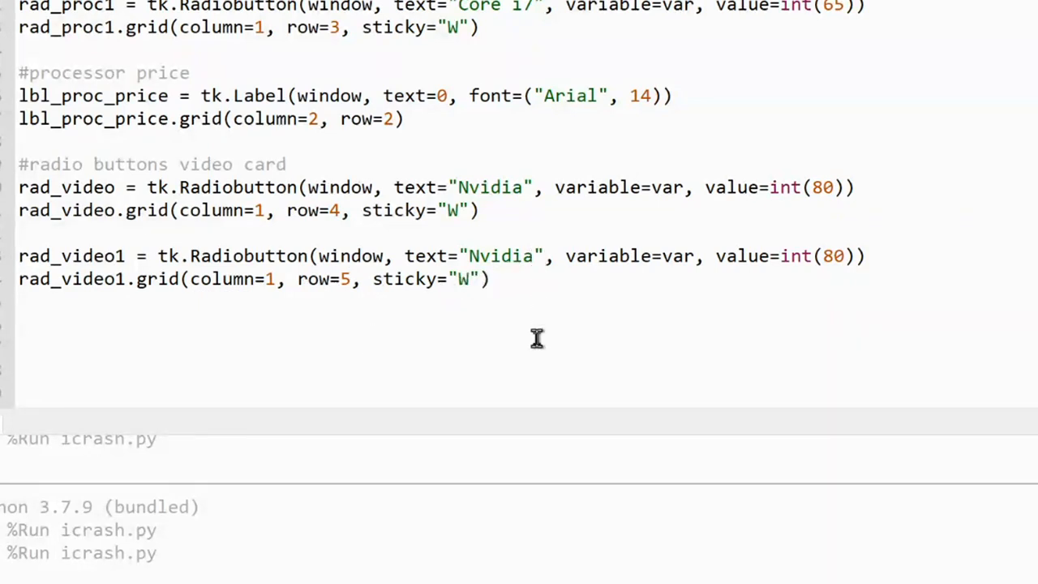
{"action": "type", "text": "A"}
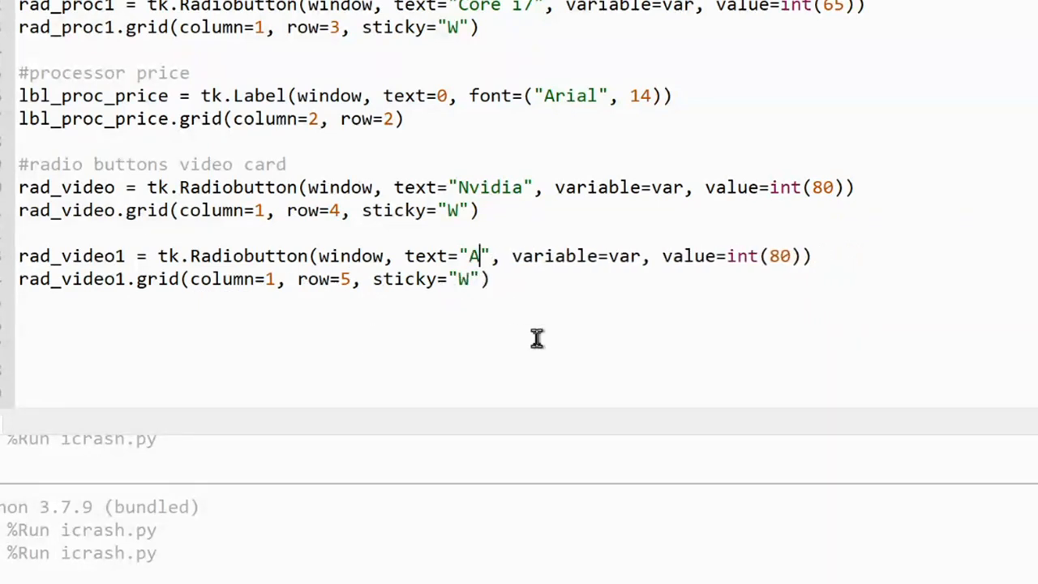
{"action": "type", "text": "MD"}
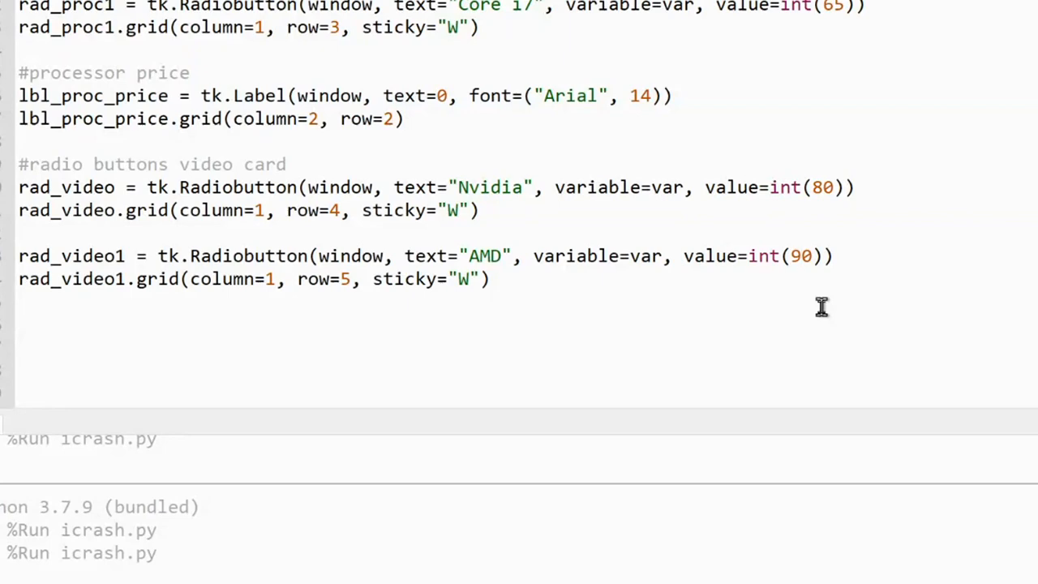
{"action": "left_click", "coordinate": [802, 256]}
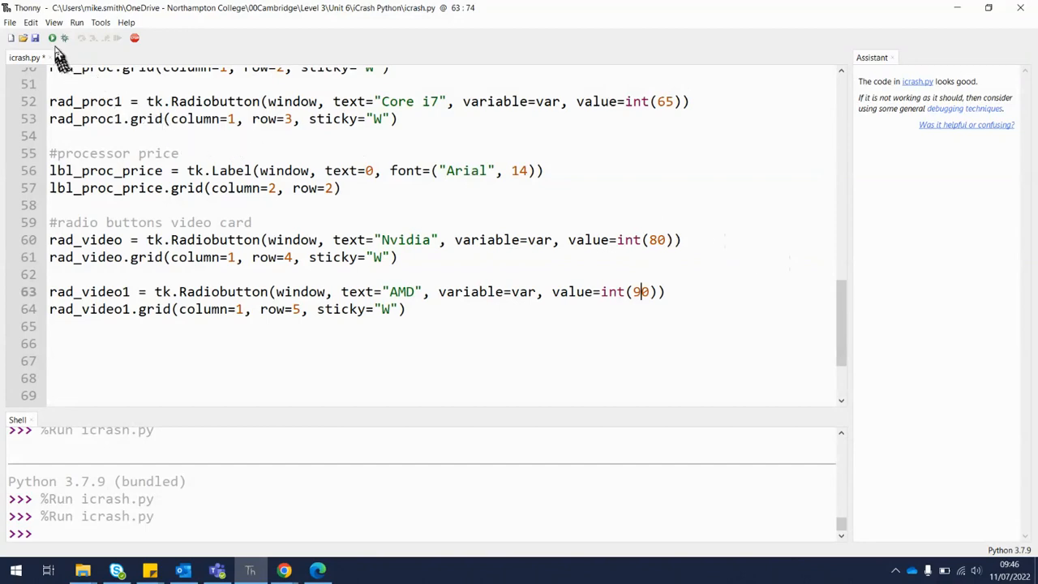
Run icrash.py and toggle the Core i5 and Core i7 options in the Build a PC window.
{"action": "left_click", "coordinate": [52, 37]}
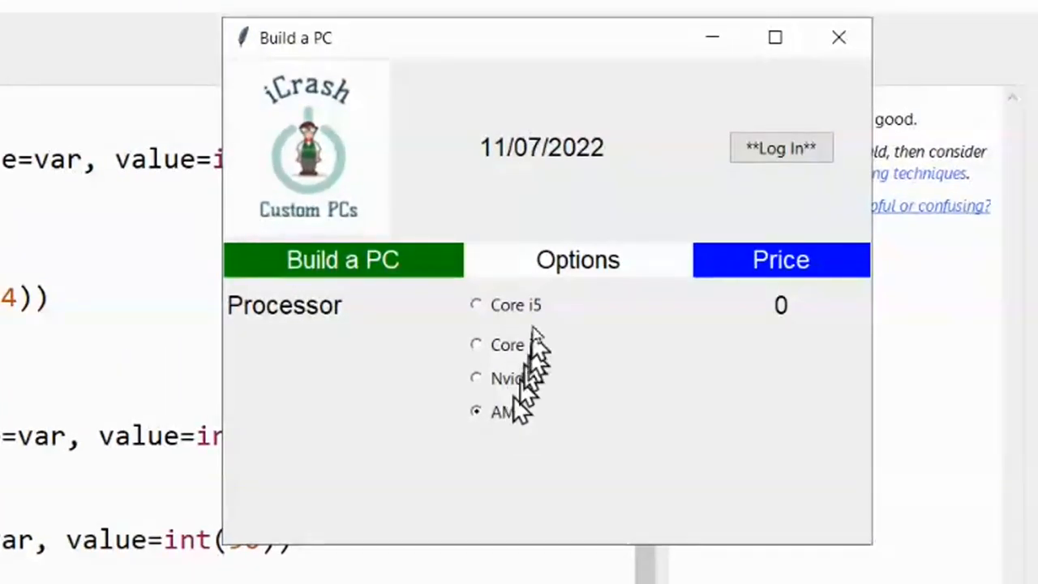
{"action": "left_click", "coordinate": [477, 305]}
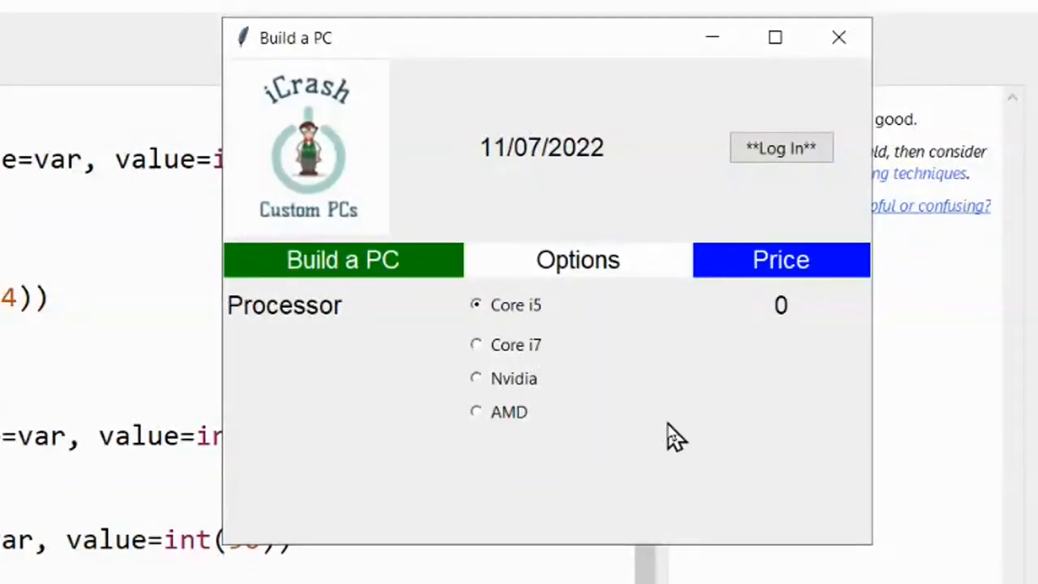
{"action": "mouse_move", "coordinate": [518, 435]}
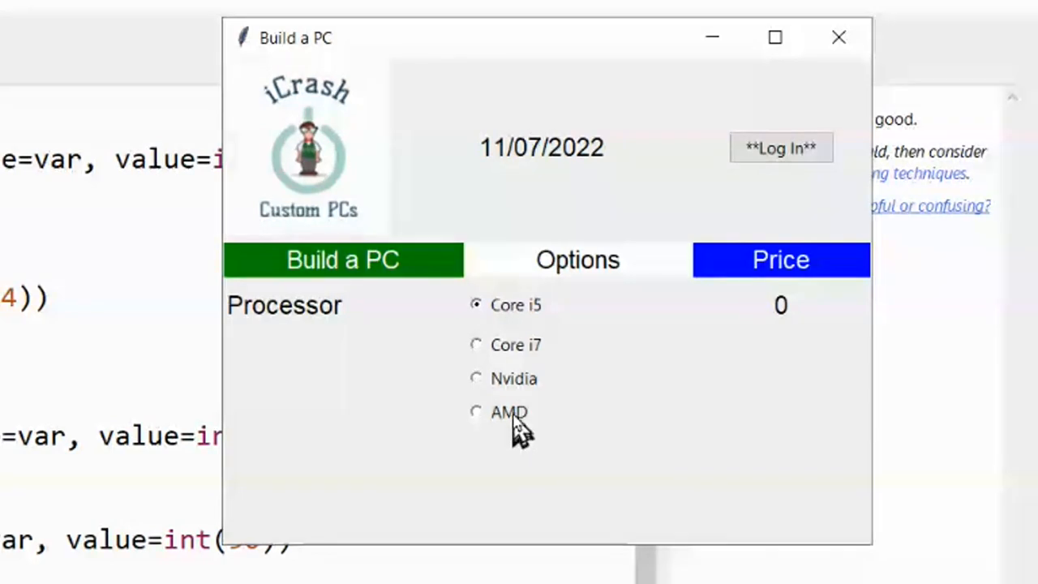
{"action": "mouse_move", "coordinate": [532, 321]}
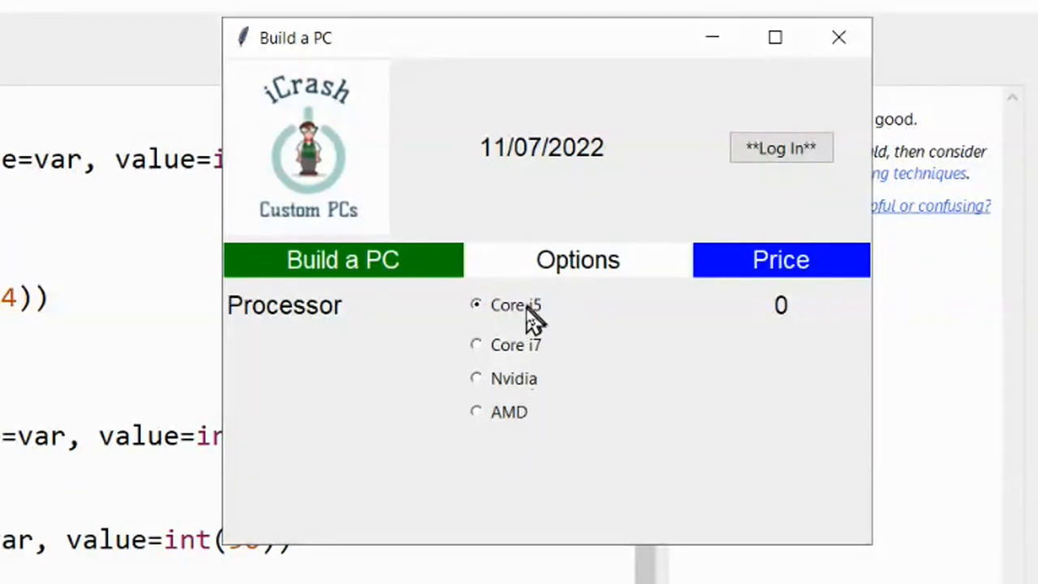
{"action": "left_click", "coordinate": [477, 344]}
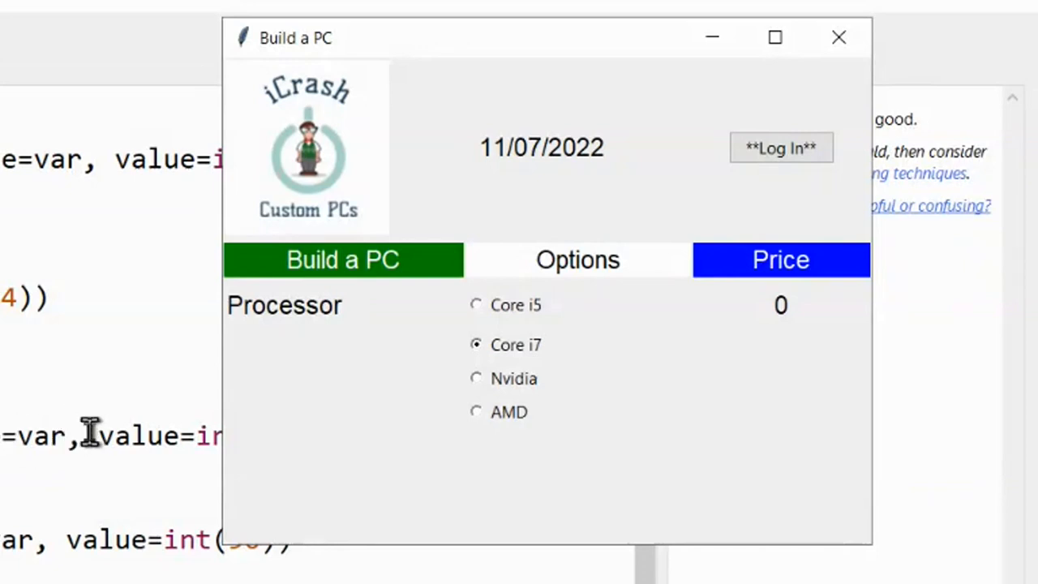
{"action": "mouse_move", "coordinate": [503, 394]}
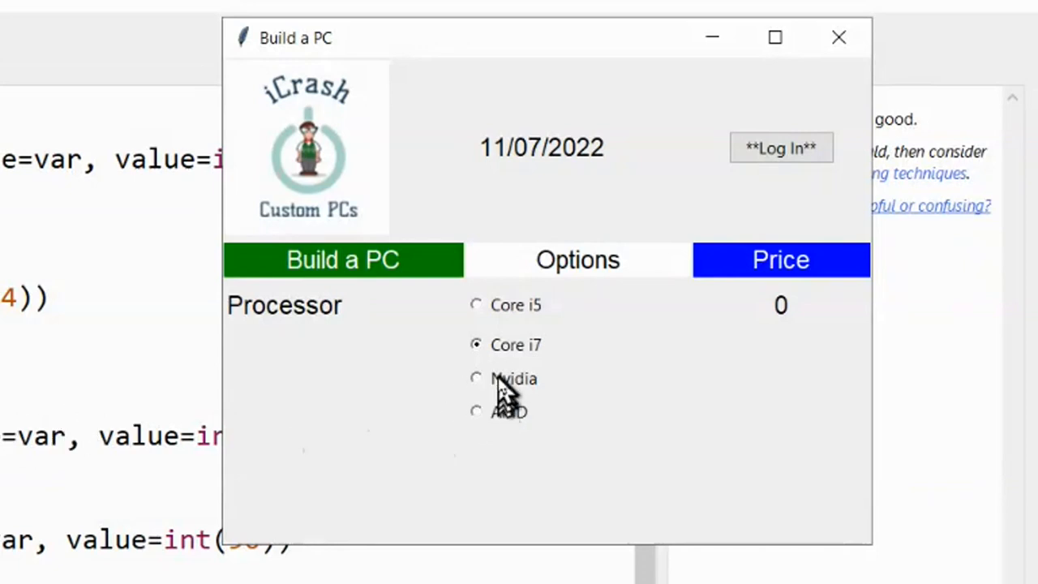
{"action": "mouse_move", "coordinate": [506, 324]}
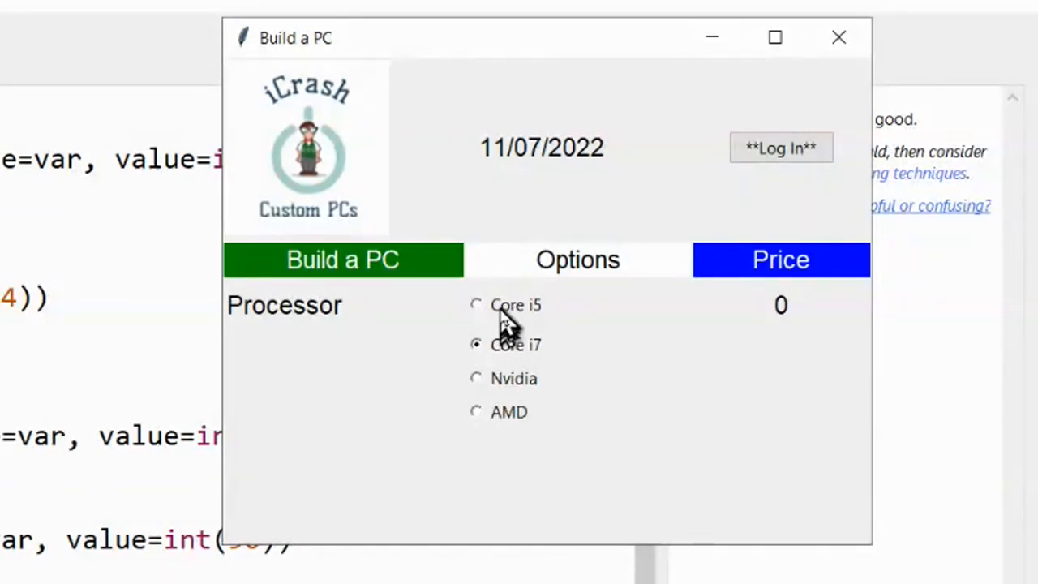
{"action": "left_click", "coordinate": [477, 305]}
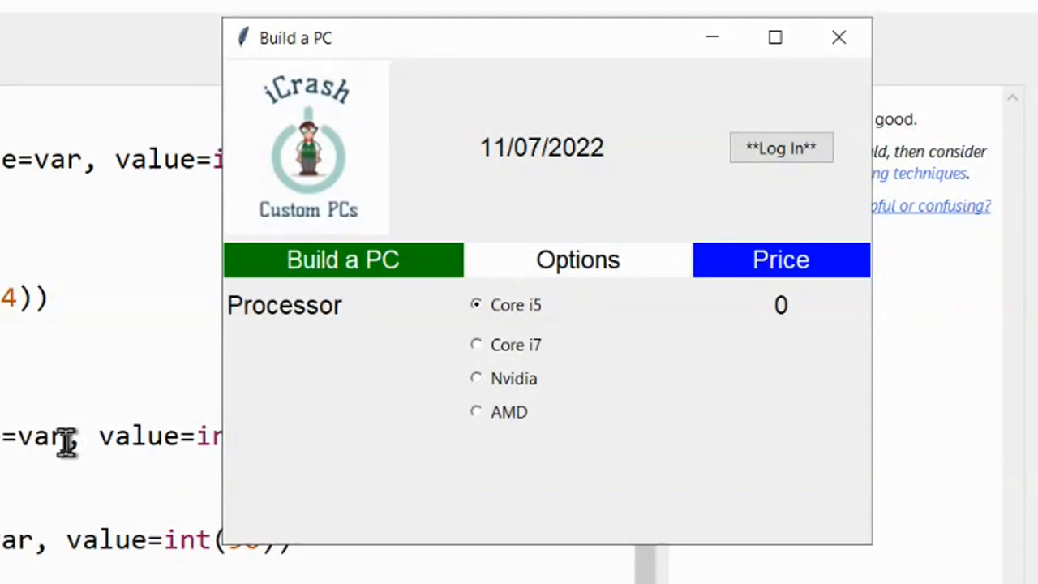
{"action": "mouse_move", "coordinate": [33, 527]}
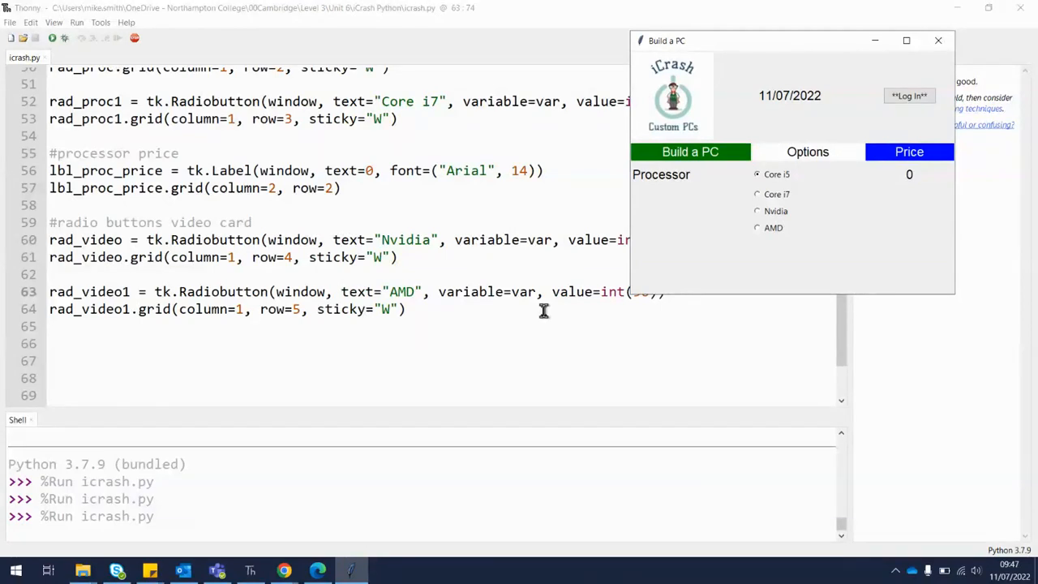
{"action": "mouse_move", "coordinate": [542, 311]}
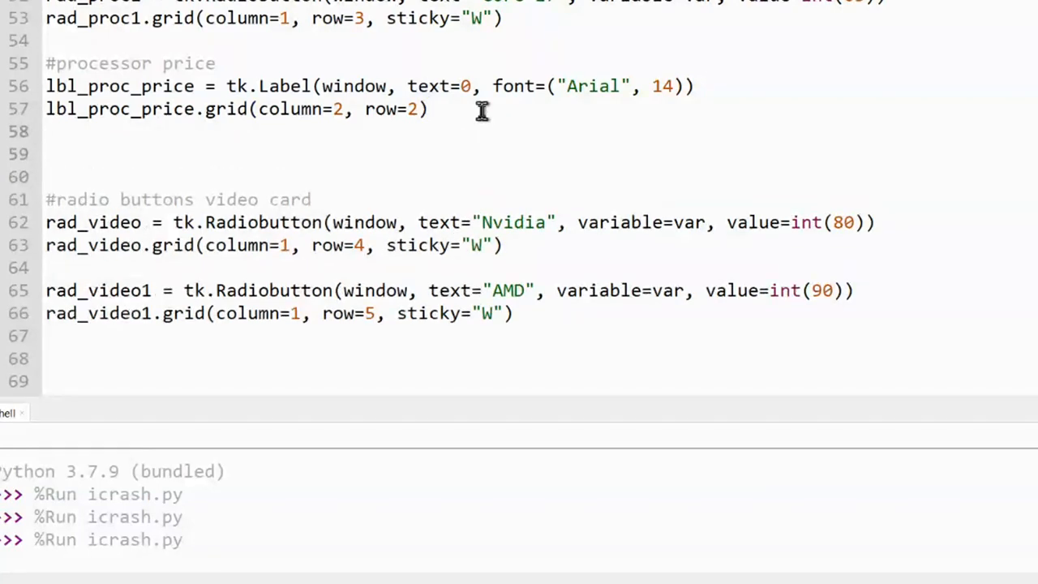
Paste a copy of the lbl_processor label code above the video card radio buttons.
{"action": "type", "text": "#"}
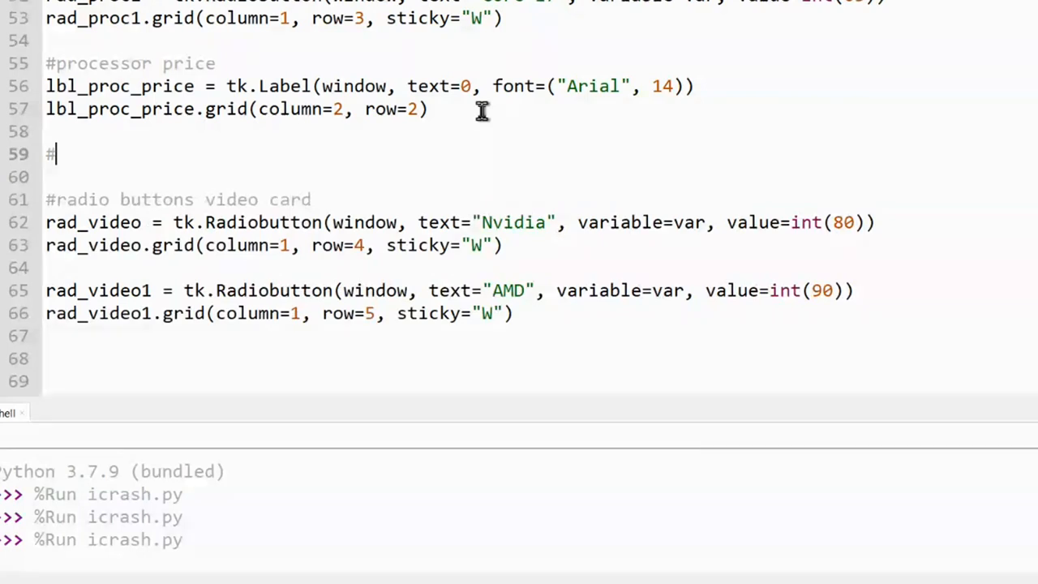
{"action": "mouse_move", "coordinate": [473, 117]}
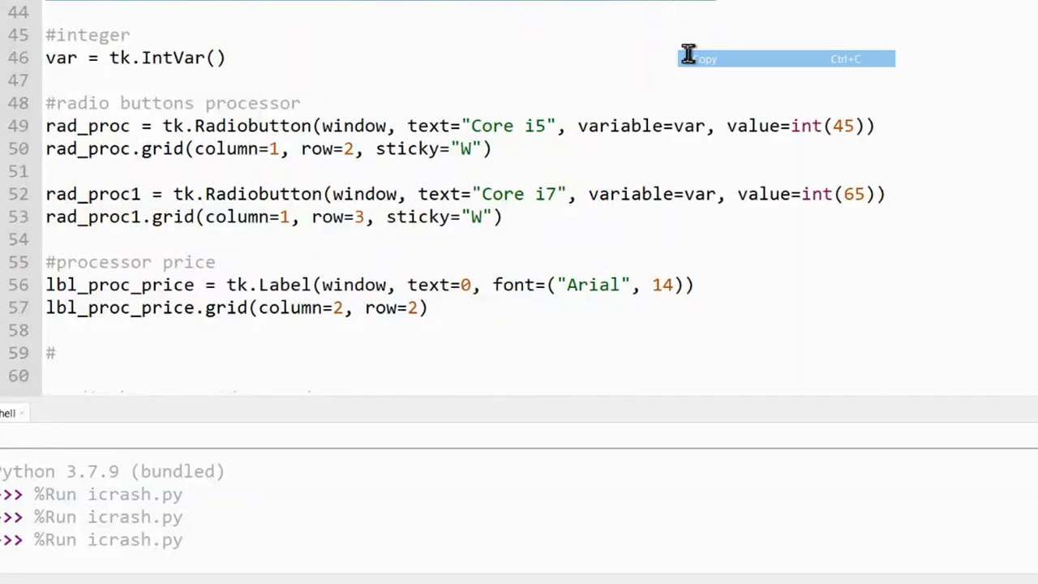
{"action": "scroll", "scroll_direction": "down", "scroll_amount": 3}
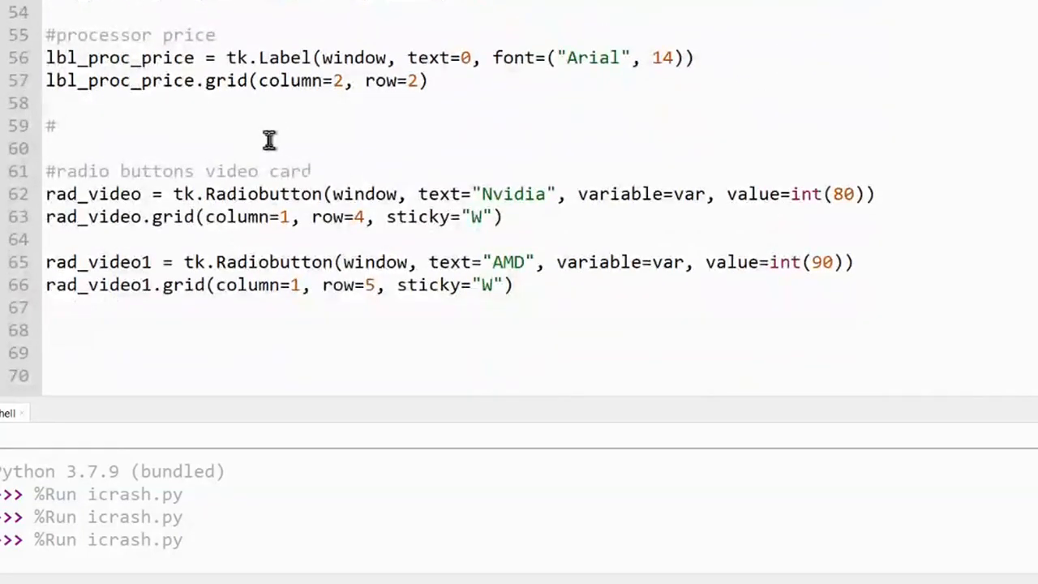
{"action": "right_click", "coordinate": [270, 139]}
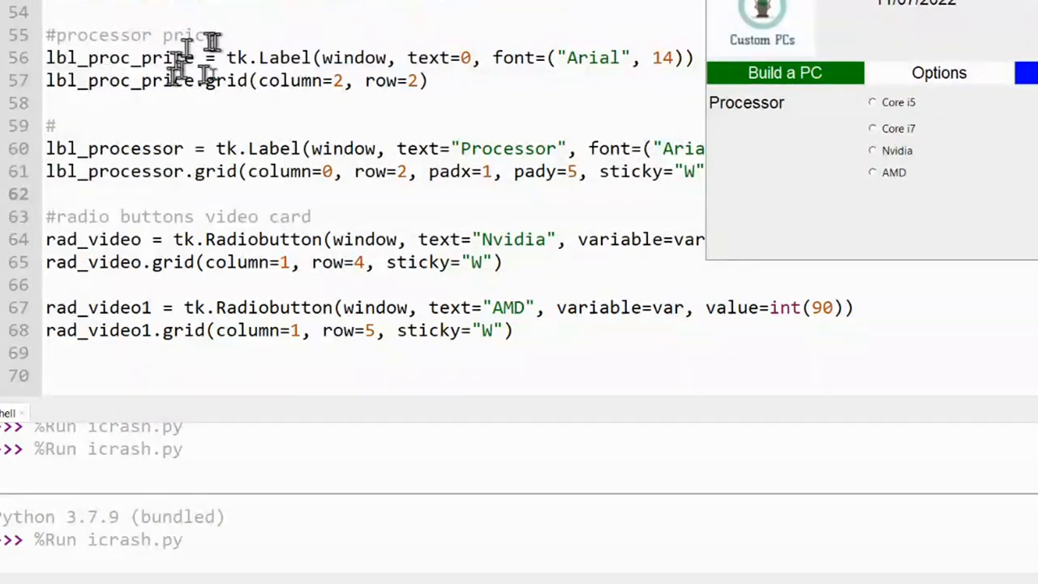
{"action": "mouse_move", "coordinate": [746, 111]}
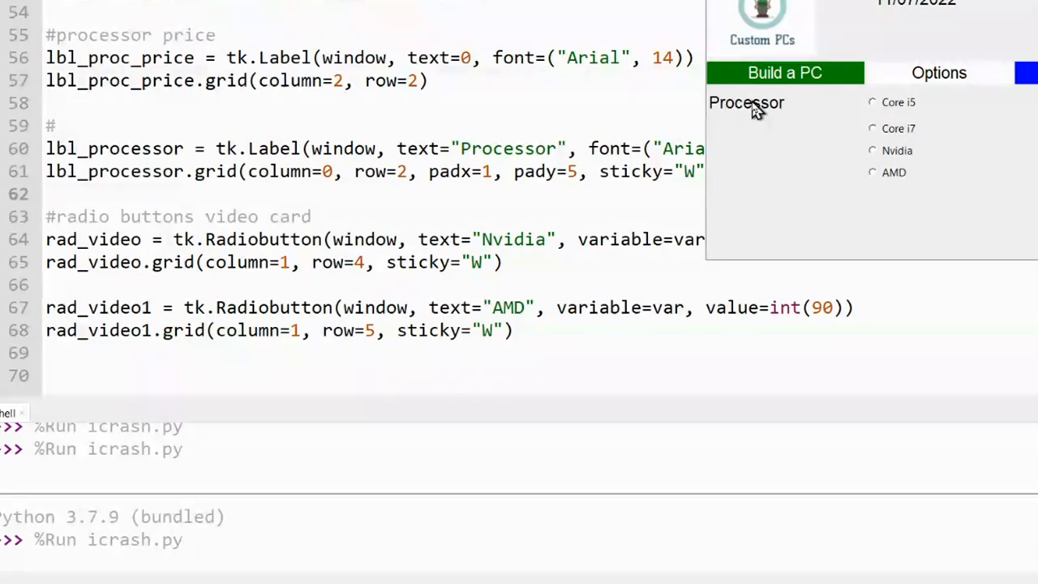
{"action": "mouse_move", "coordinate": [917, 33]}
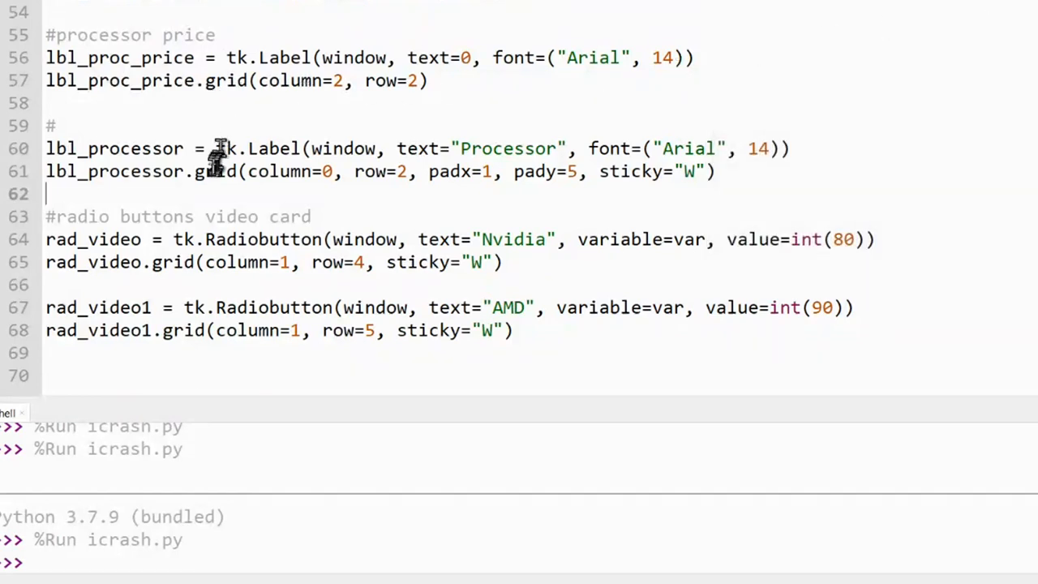
{"action": "mouse_move", "coordinate": [182, 131]}
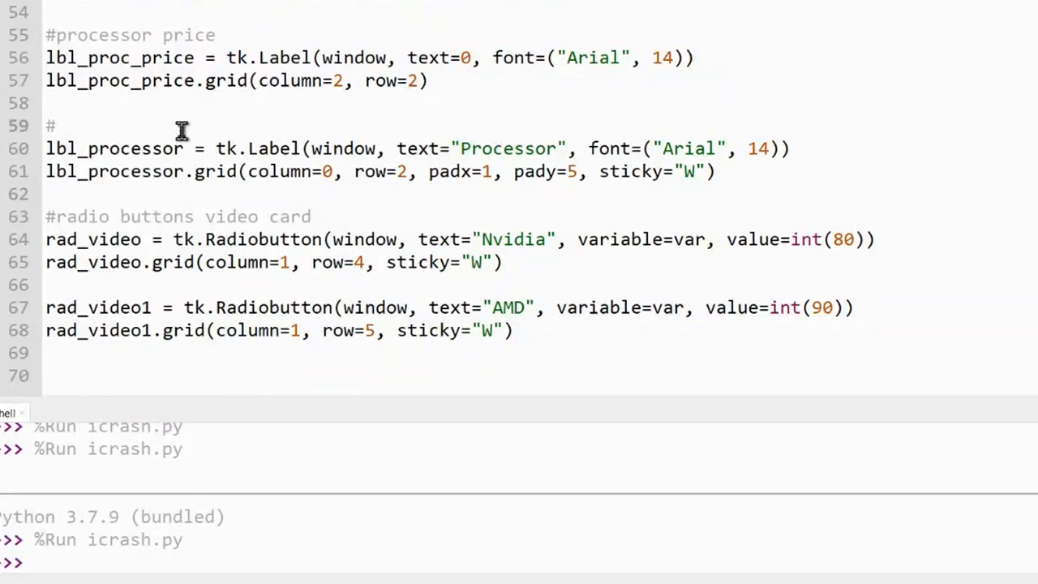
Rename the copied label to lbl_video under a radio comment and move its grid row to 3.
{"action": "type", "text": "radio label"}
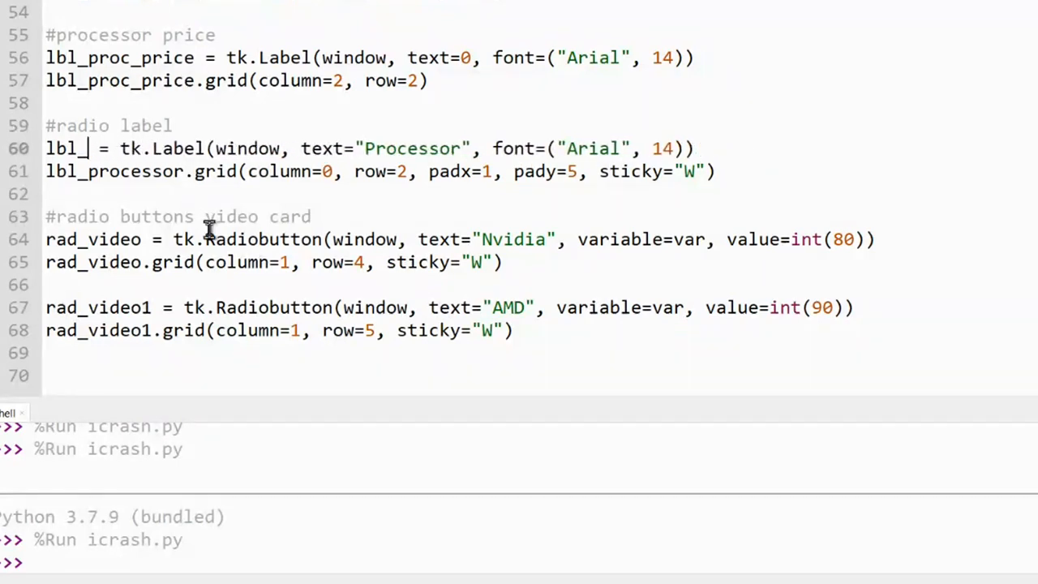
{"action": "type", "text": "vieo"}
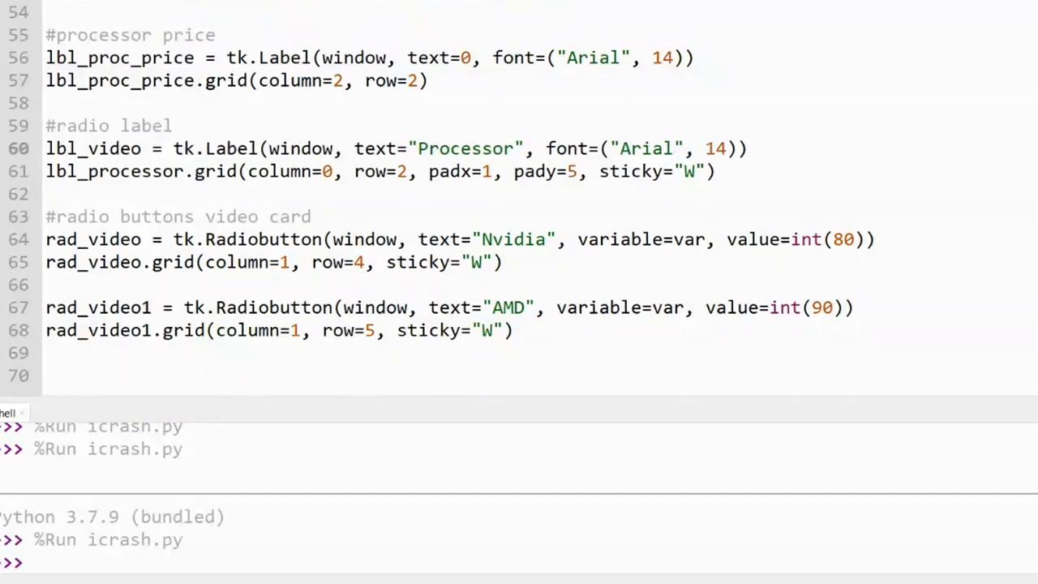
{"action": "left_click", "coordinate": [185, 172]}
{"action": "type", "text": "vide"}
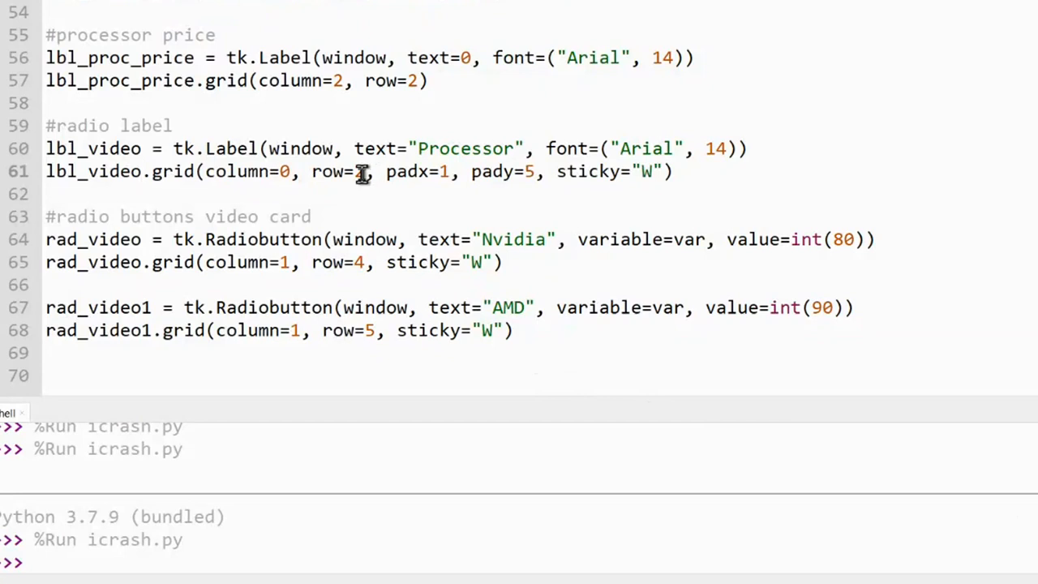
{"action": "key", "text": "Backspace"}
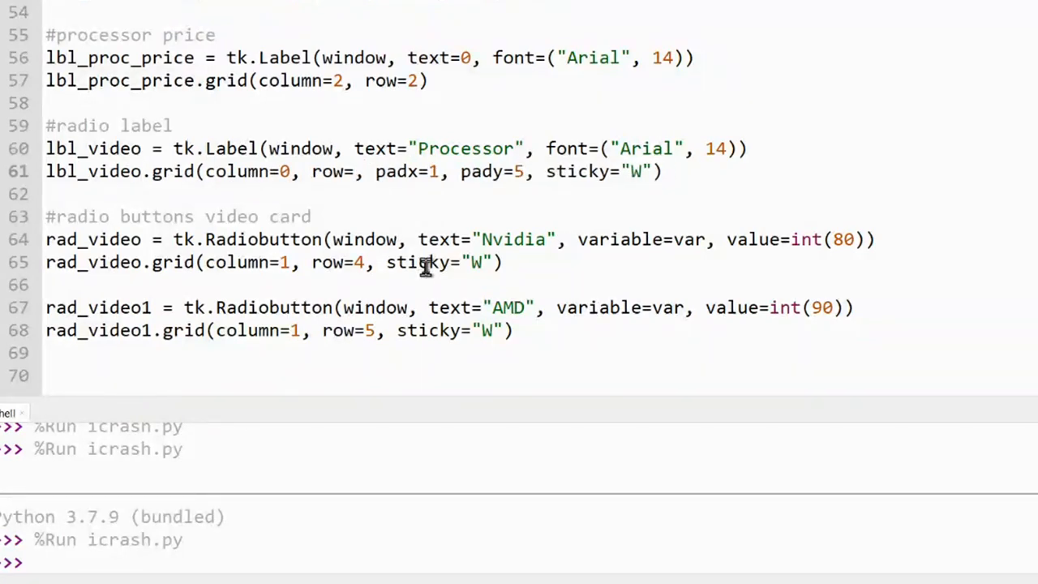
{"action": "type", "text": "3"}
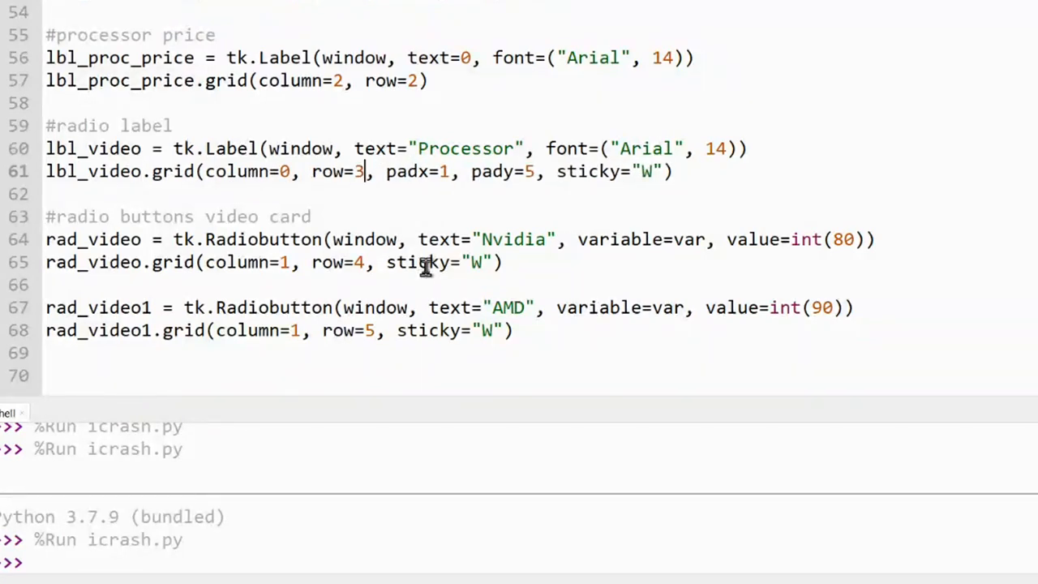
Change the label text from "Processor" to "Graphics Card".
{"action": "double_click", "coordinate": [467, 149]}
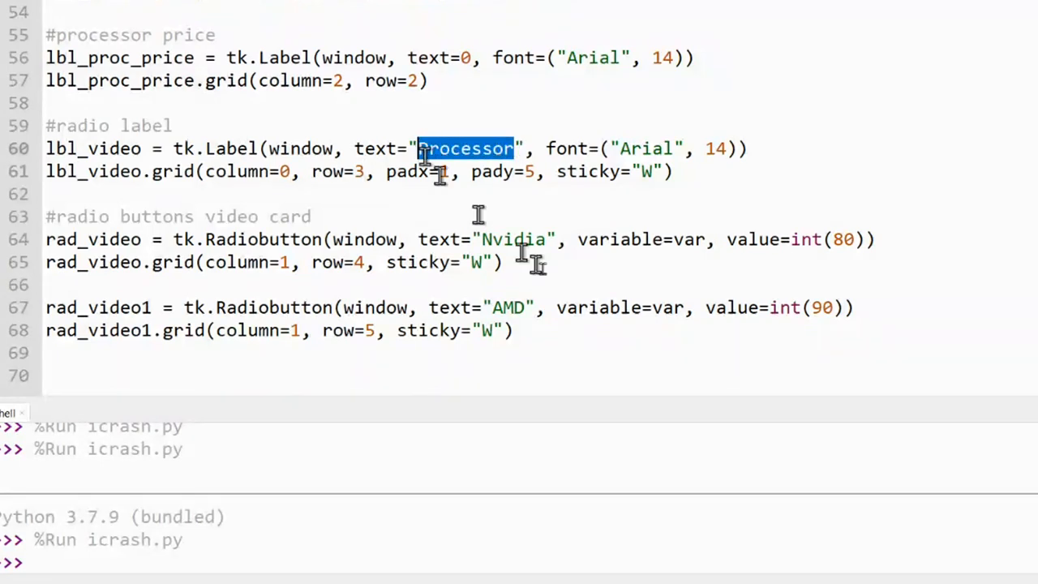
{"action": "type", "text": "Vide"}
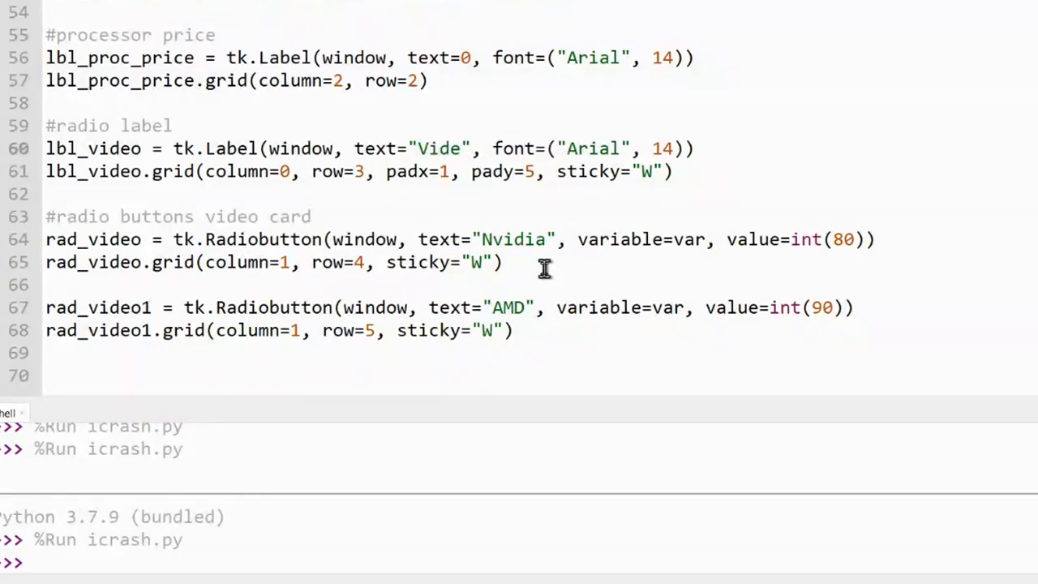
{"action": "key", "text": "BackSpace"}
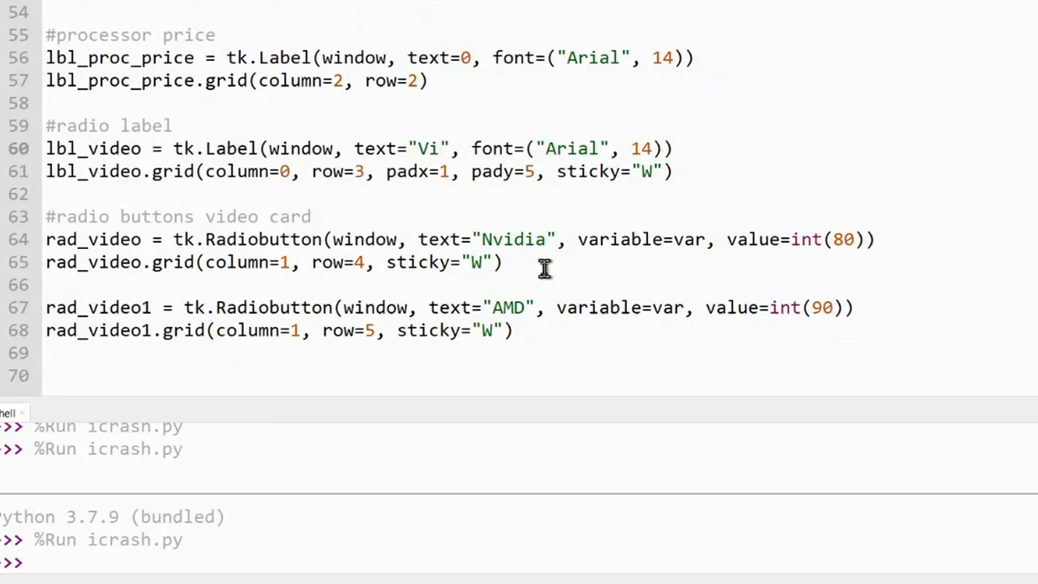
{"action": "type", "text": "Hr"}
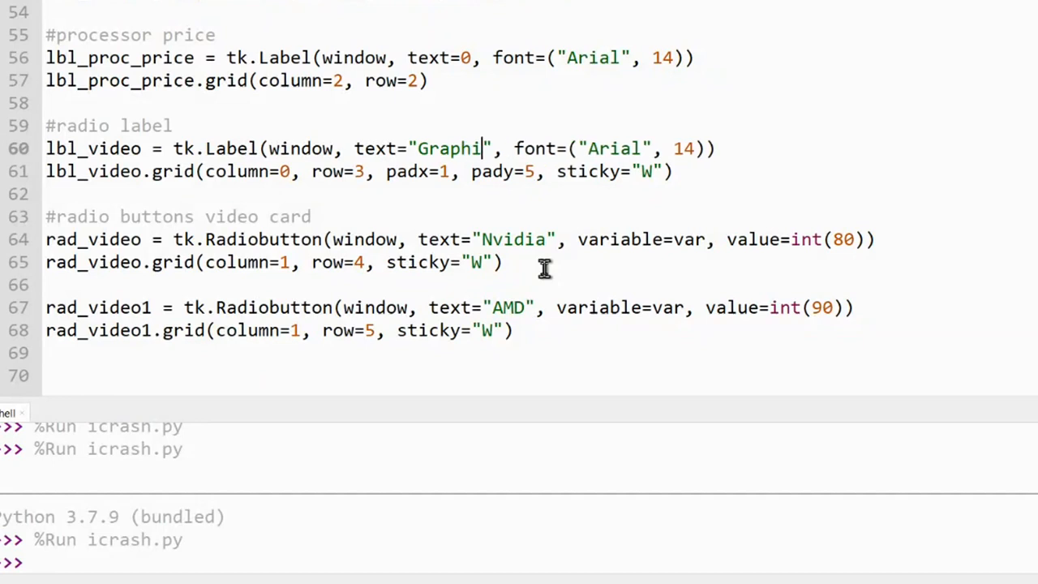
{"action": "type", "text": "cs Card"}
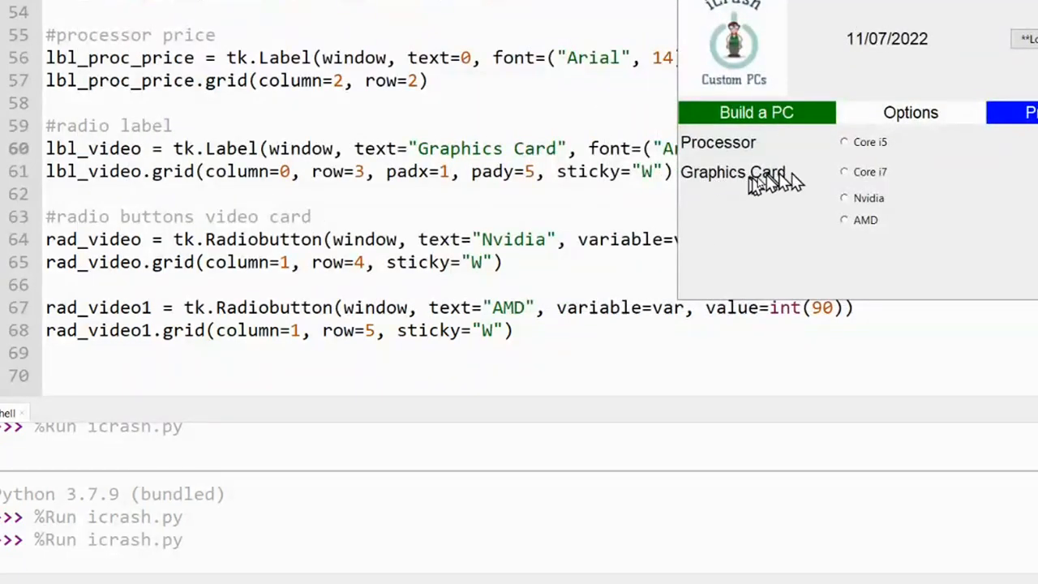
{"action": "mouse_move", "coordinate": [746, 187]}
{"action": "type", "text": "4"}
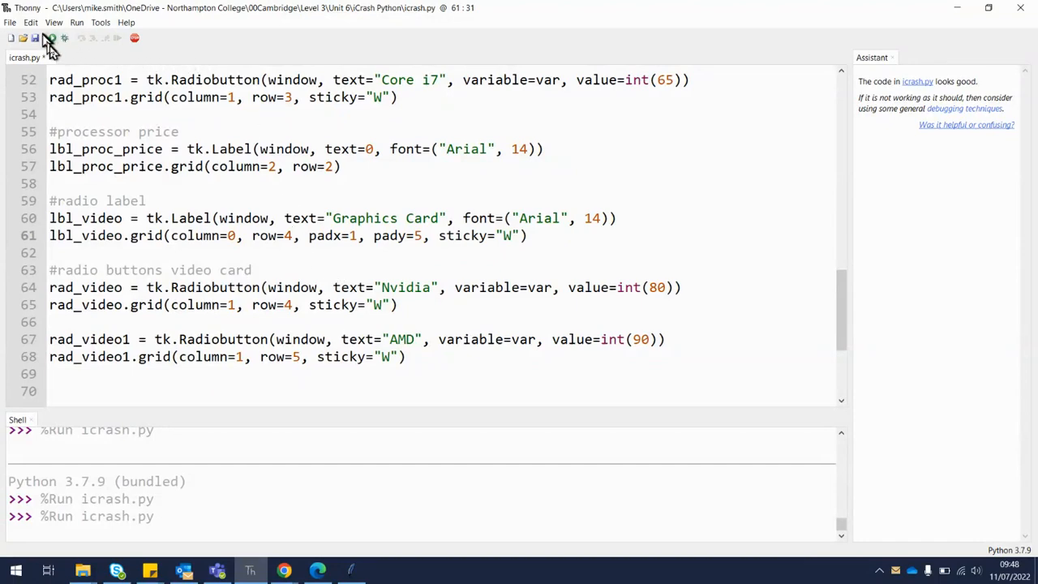
{"action": "left_click", "coordinate": [50, 39]}
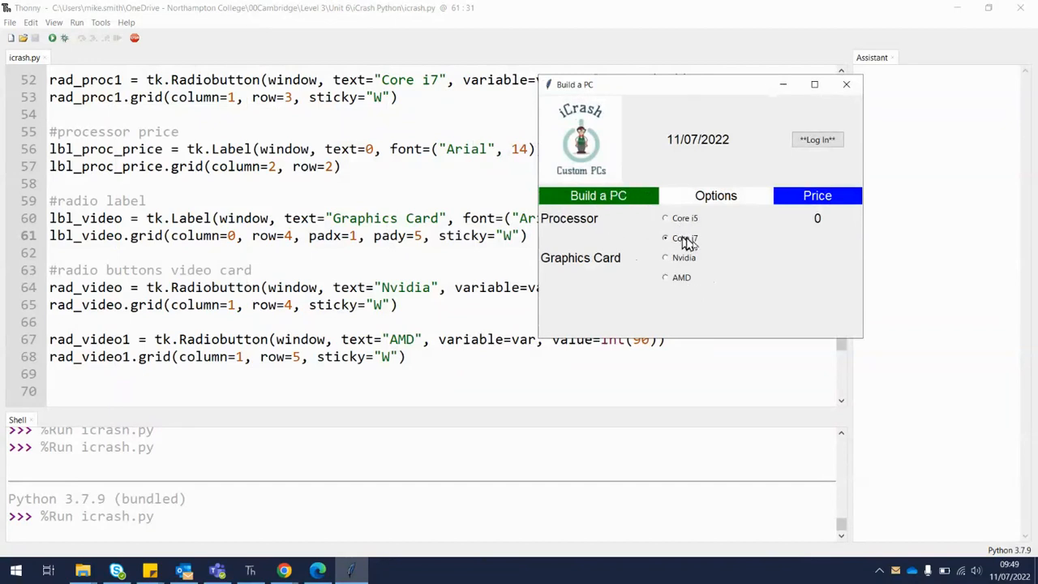
{"action": "left_click", "coordinate": [666, 276]}
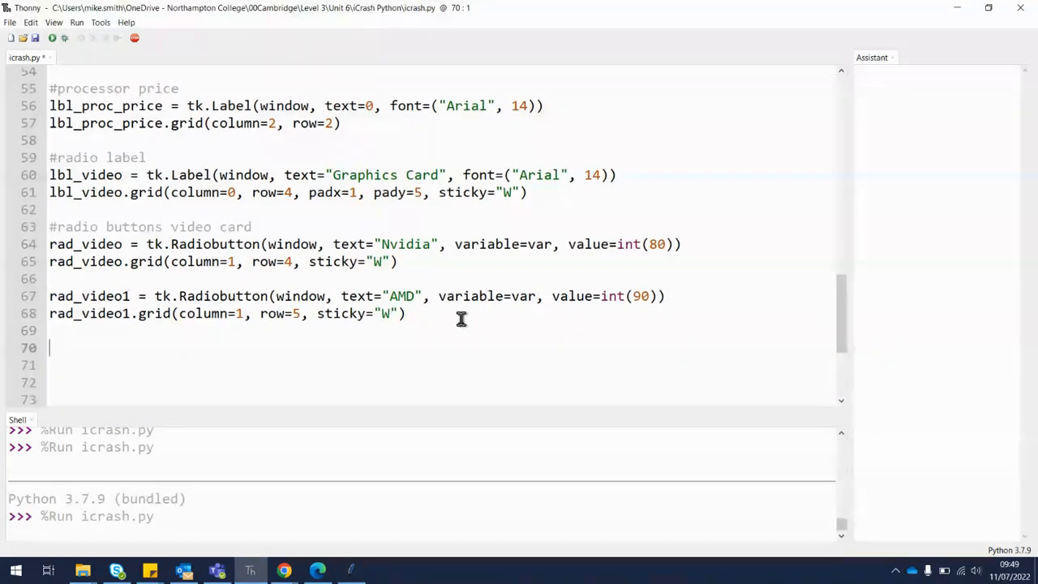
Add a '#radio video price' comment and a lbl_vid_price label showing 0 in column 2, row 4.
{"action": "type", "text": "#"}
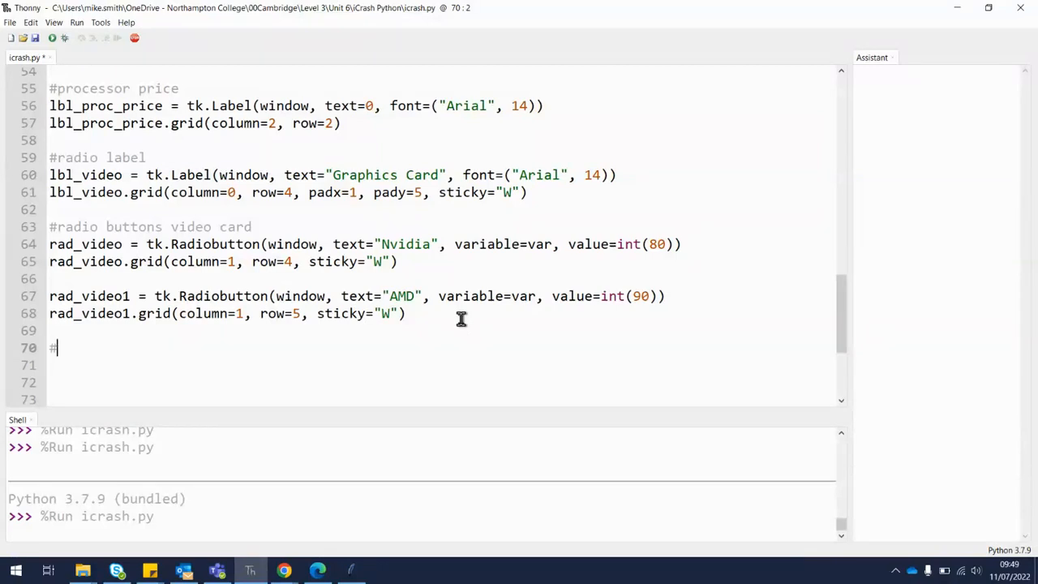
{"action": "type", "text": "radio"}
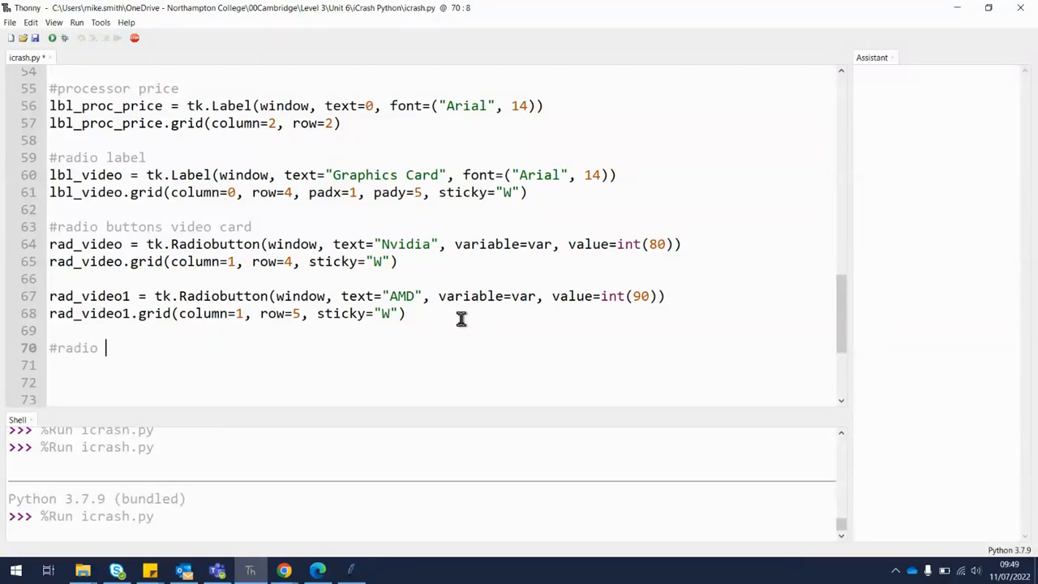
{"action": "type", "text": "price"}
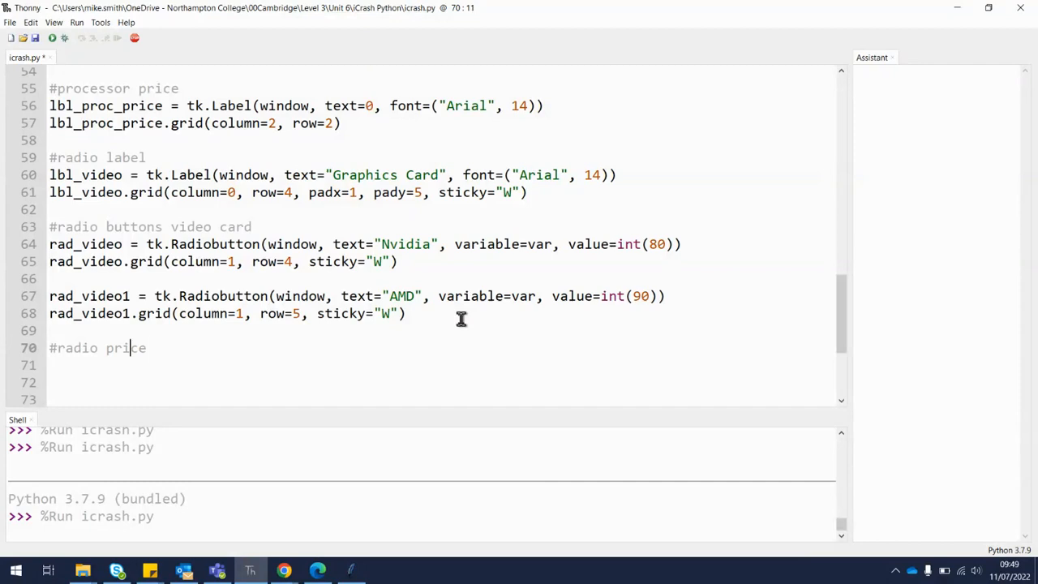
{"action": "type", "text": "video"}
{"action": "left_click", "coordinate": [440, 383]}
{"action": "type", "text": "lbl_vid_price.grid(column=2, row="}
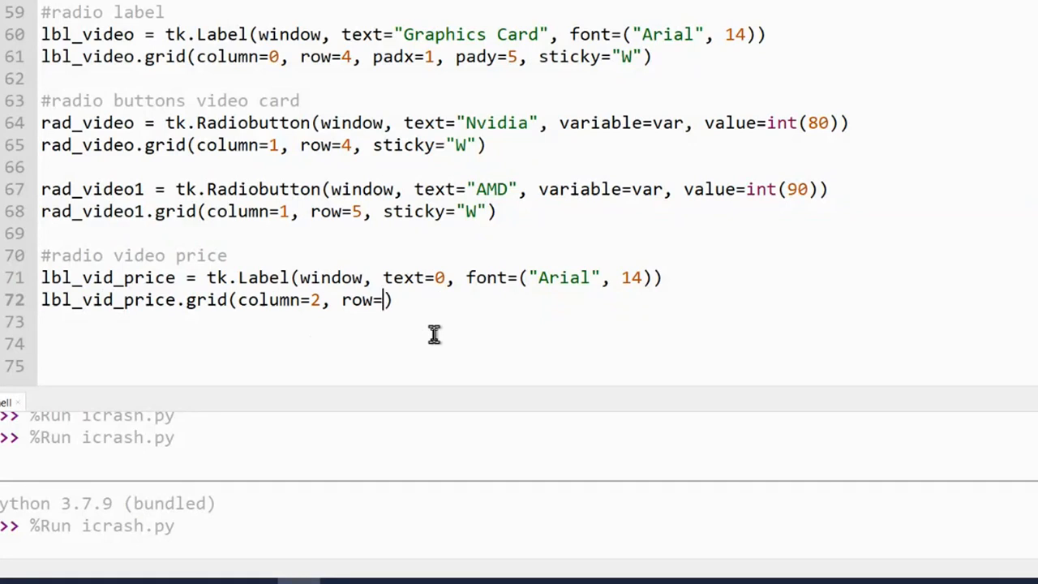
{"action": "type", "text": "4"}
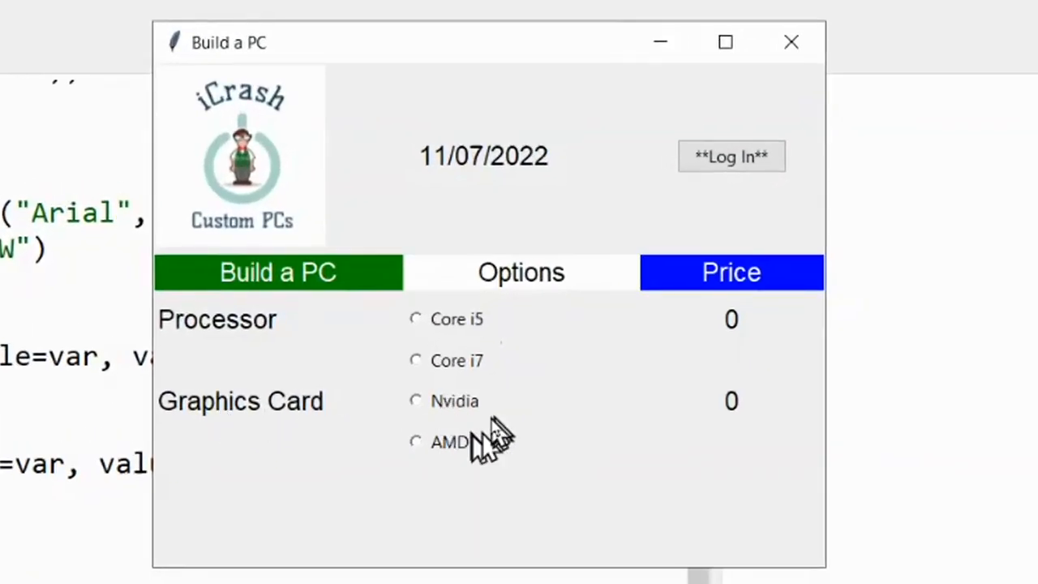
{"action": "mouse_move", "coordinate": [738, 340]}
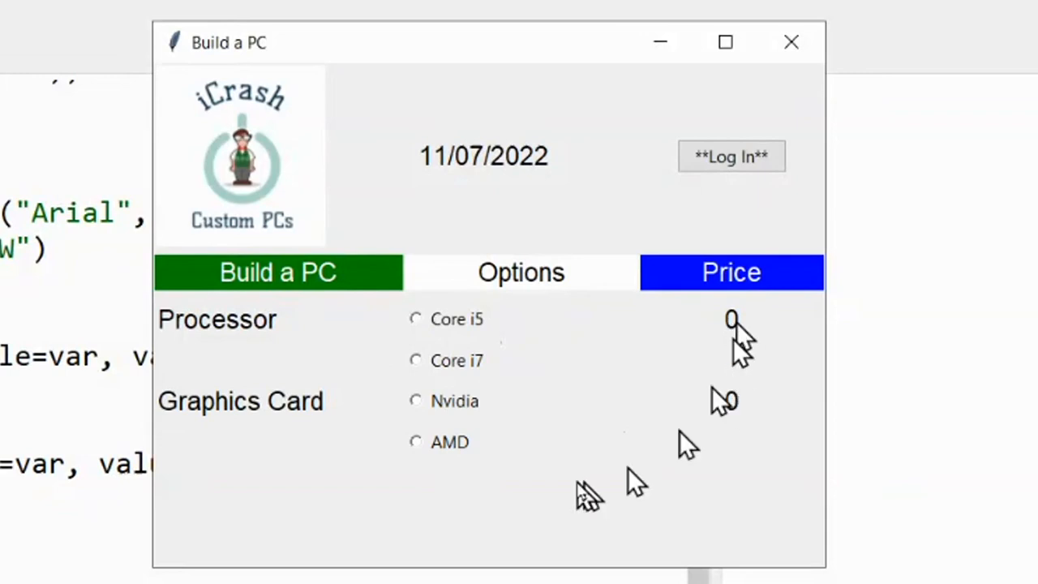
{"action": "mouse_move", "coordinate": [584, 494]}
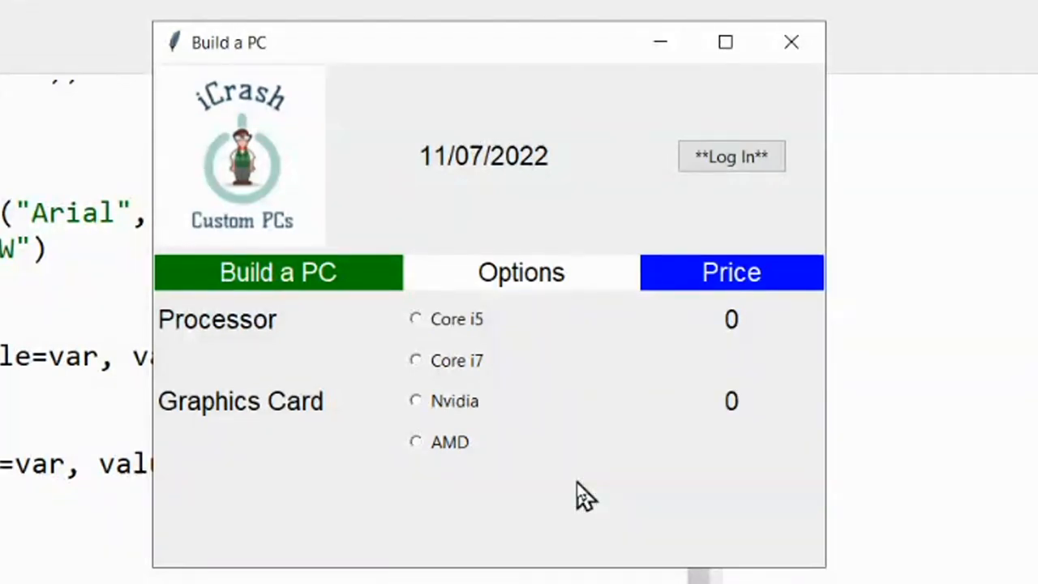